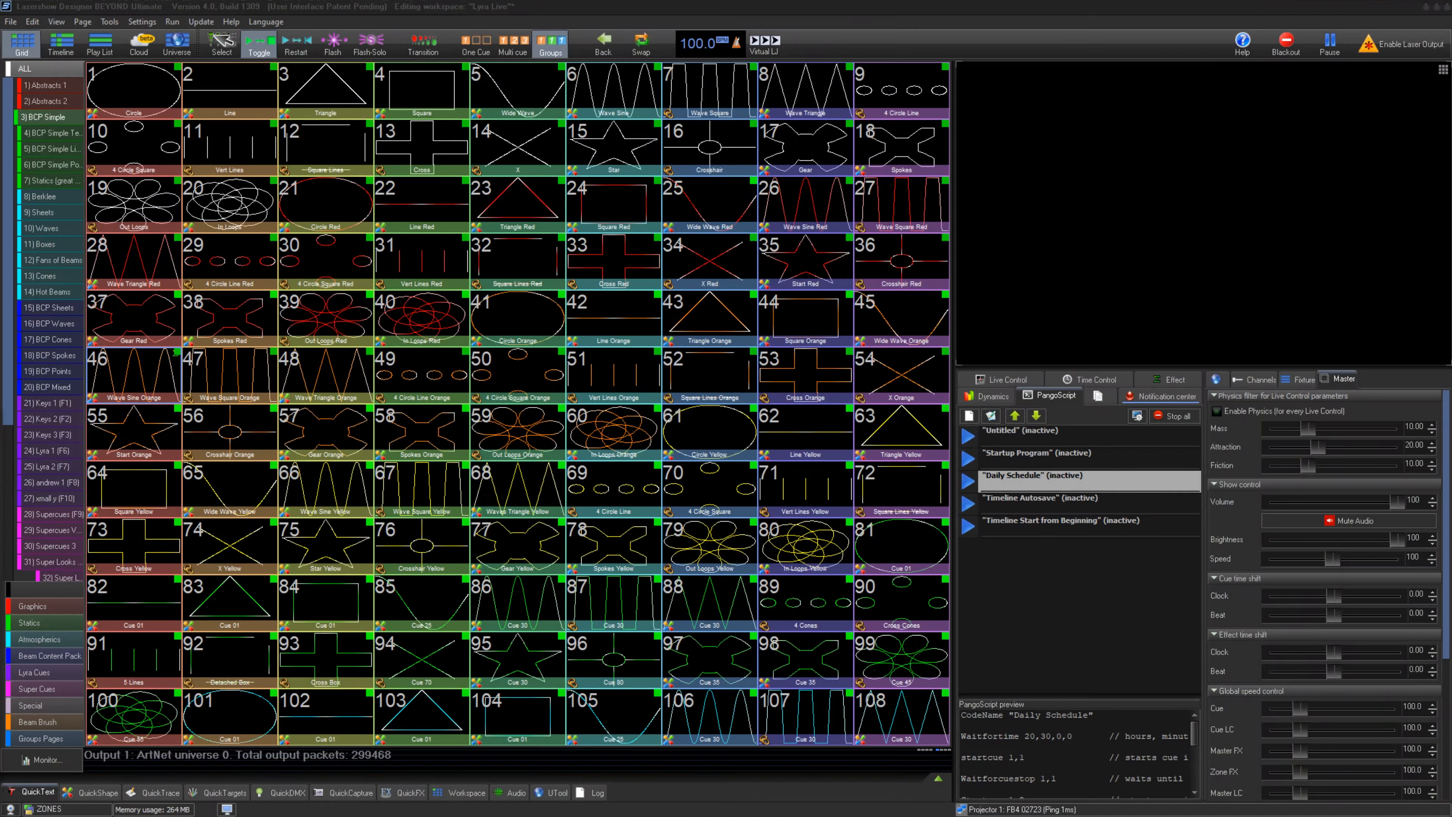
# - Launch the FB4 Browser from the File menu to view Projector 1's SD card root
pyautogui.click(9, 21)
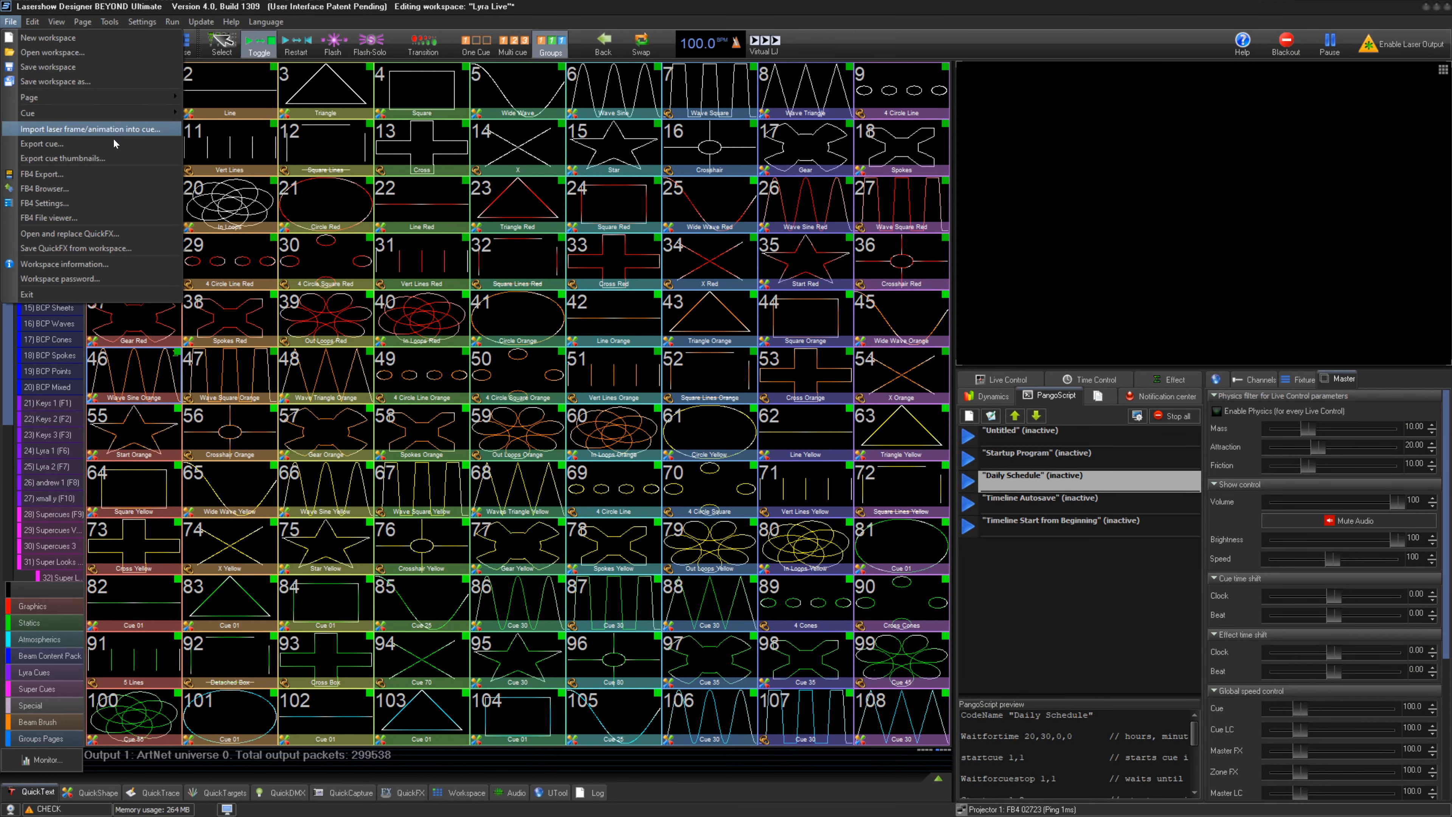
pyautogui.click(45, 189)
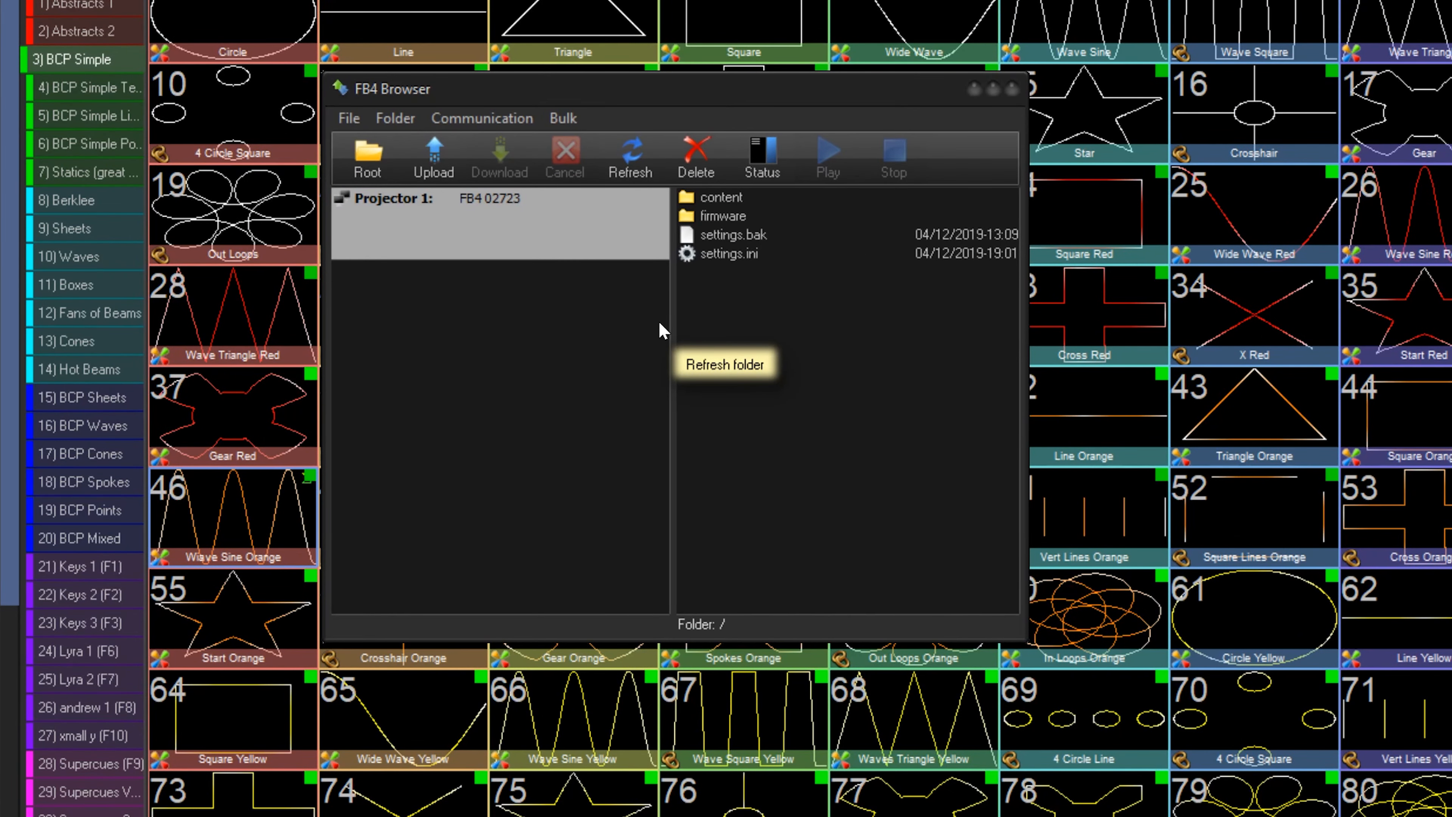
pyautogui.moveTo(653, 309)
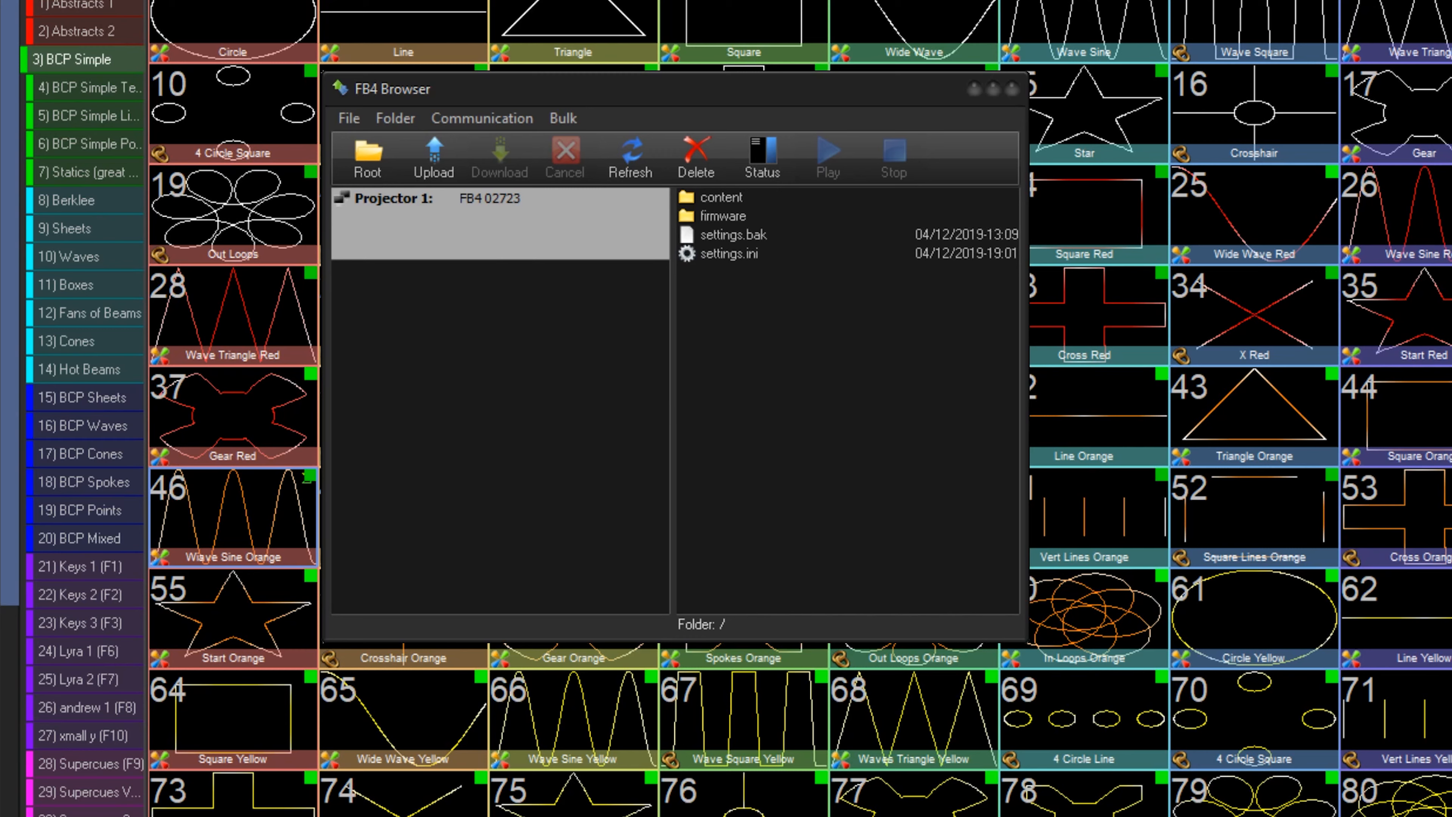
pyautogui.moveTo(508, 247)
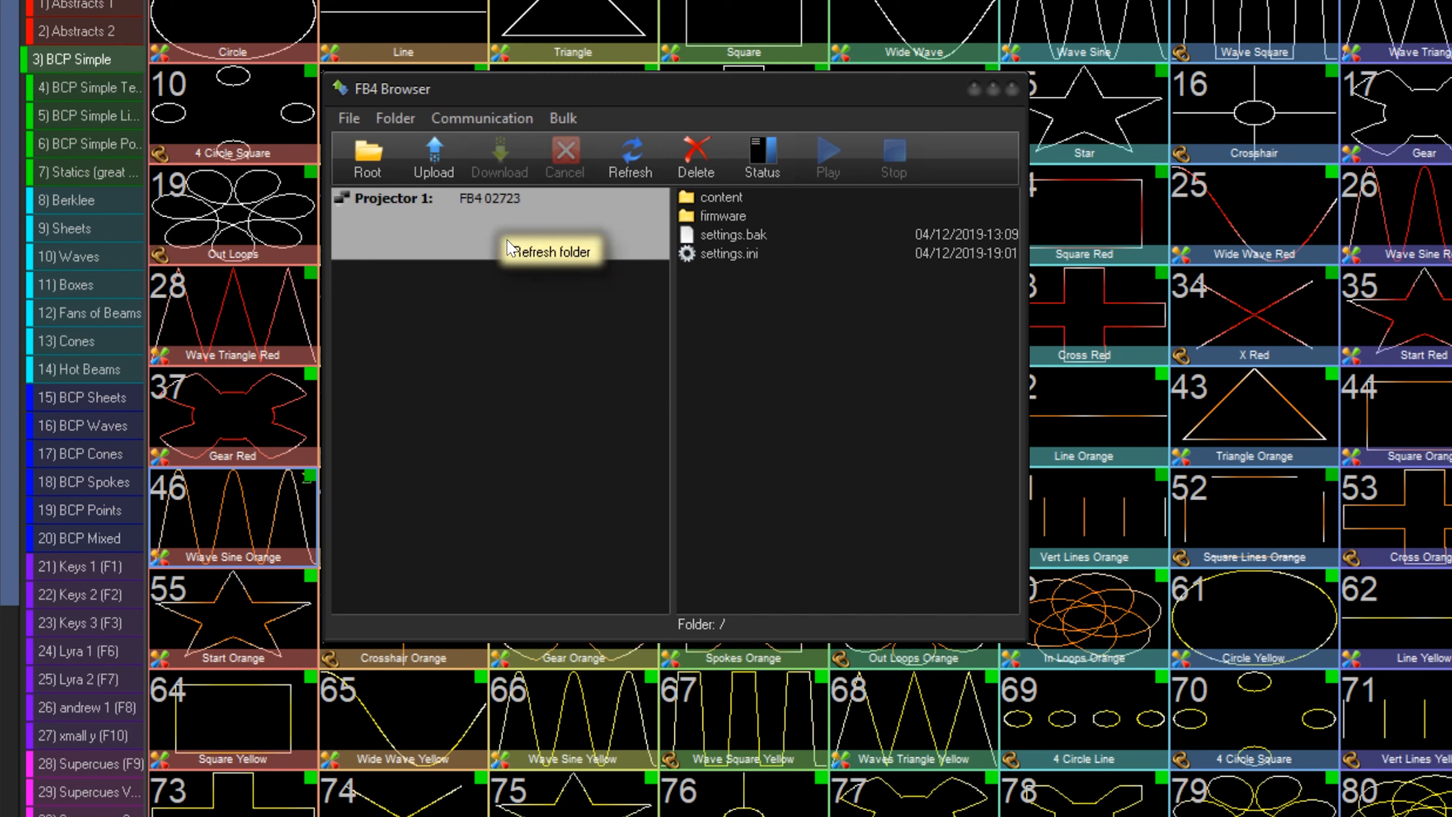
pyautogui.moveTo(627, 392)
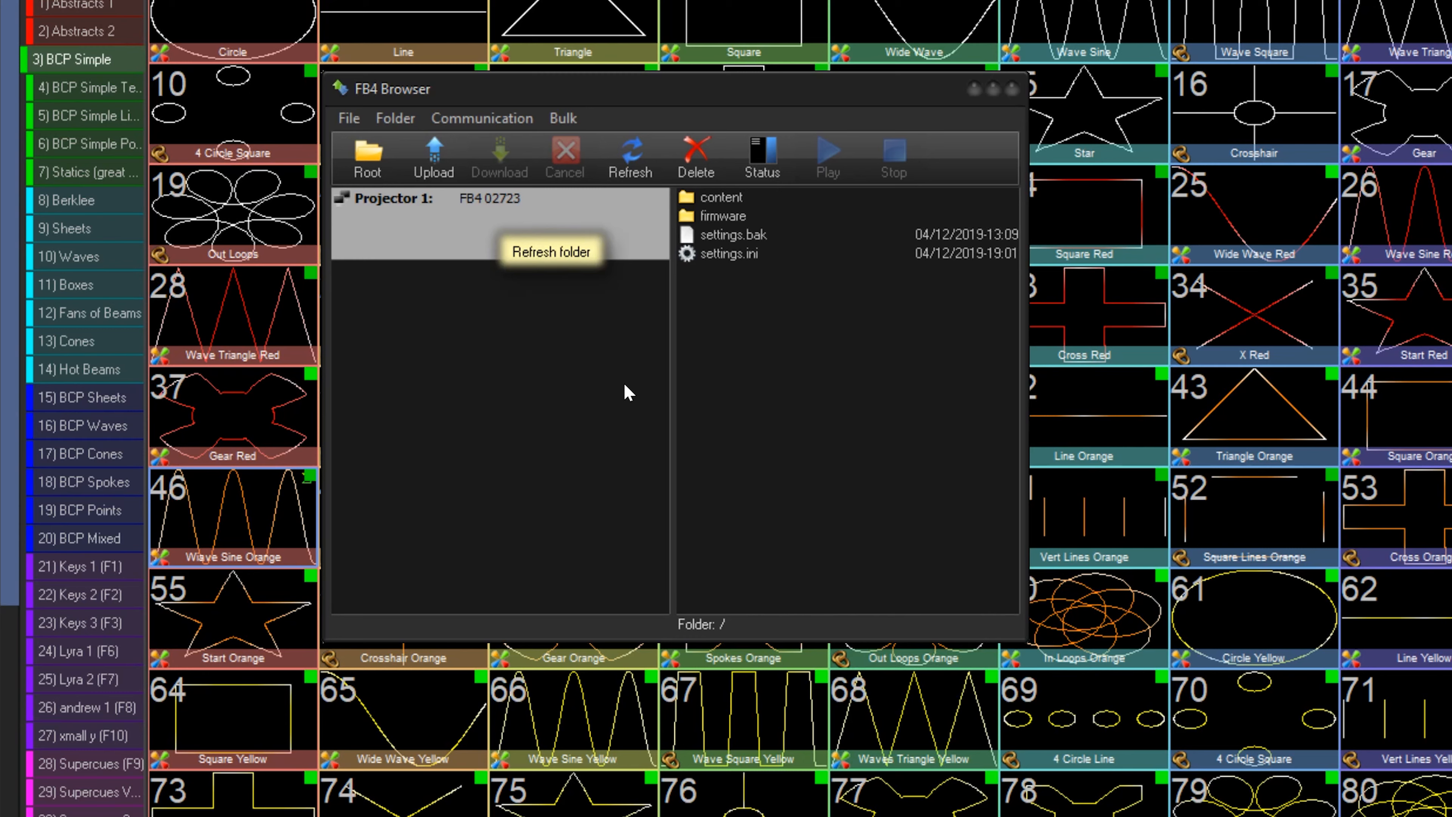
pyautogui.moveTo(395, 118)
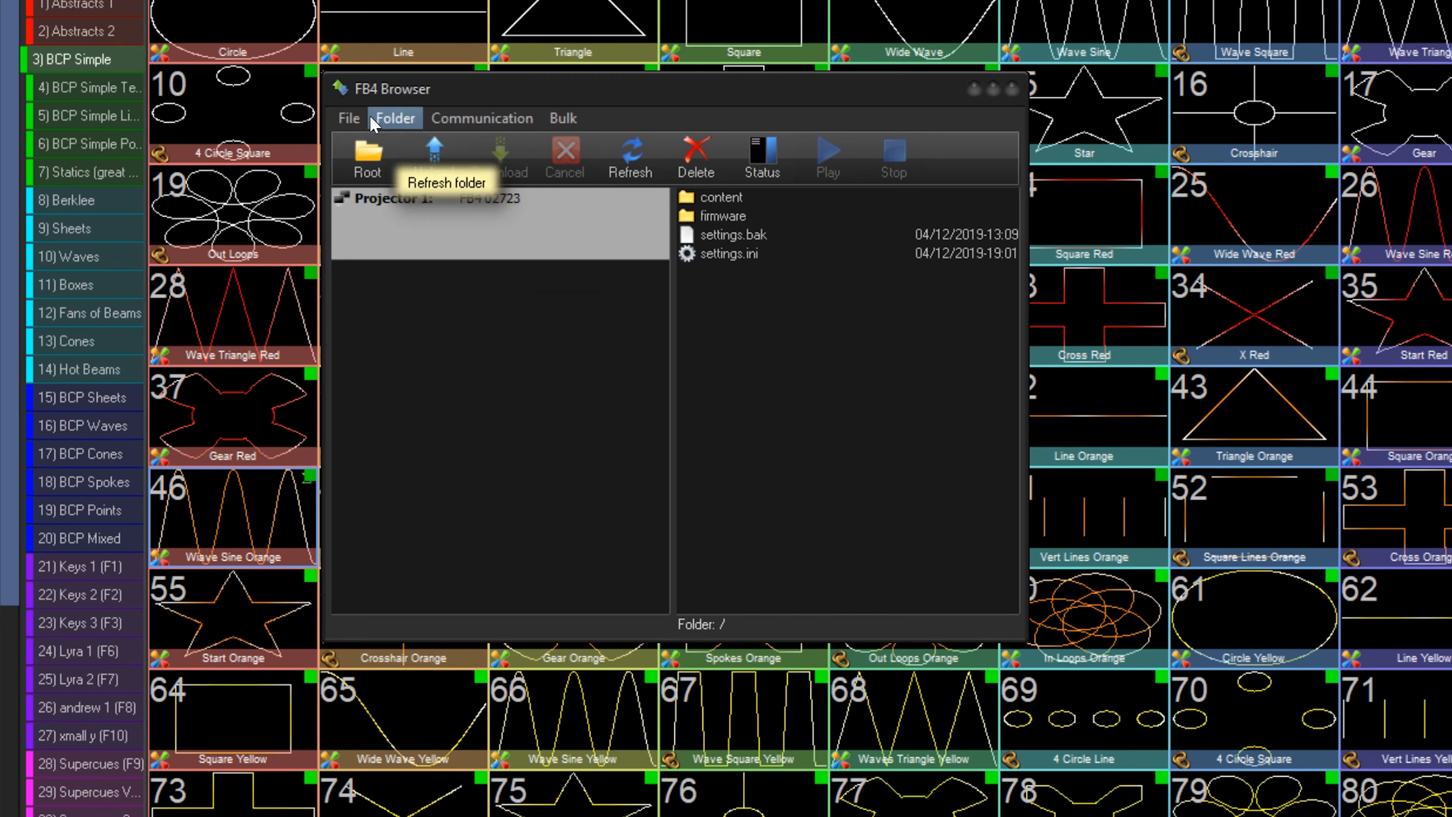
pyautogui.moveTo(498, 153)
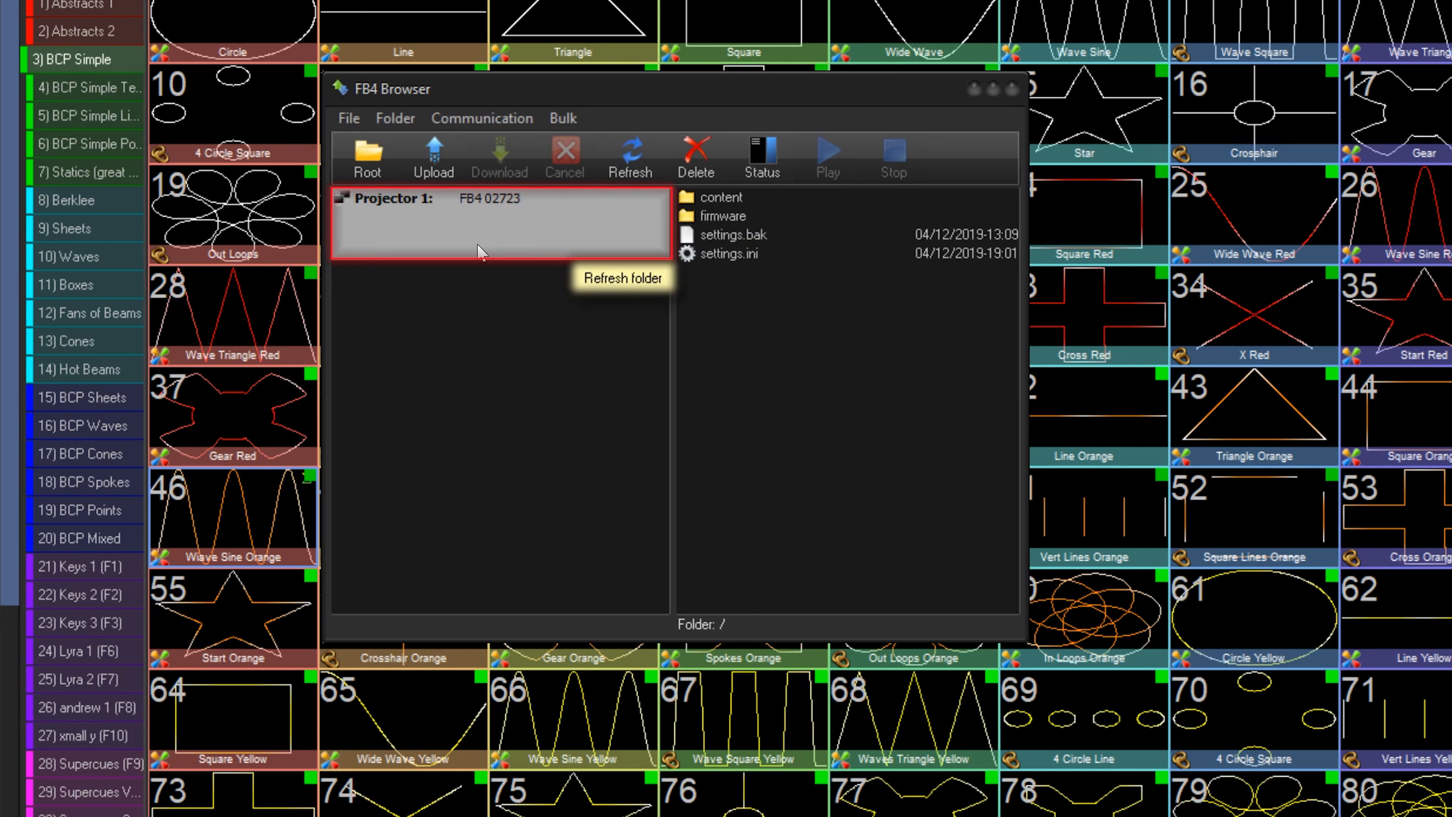
pyautogui.moveTo(1008, 288)
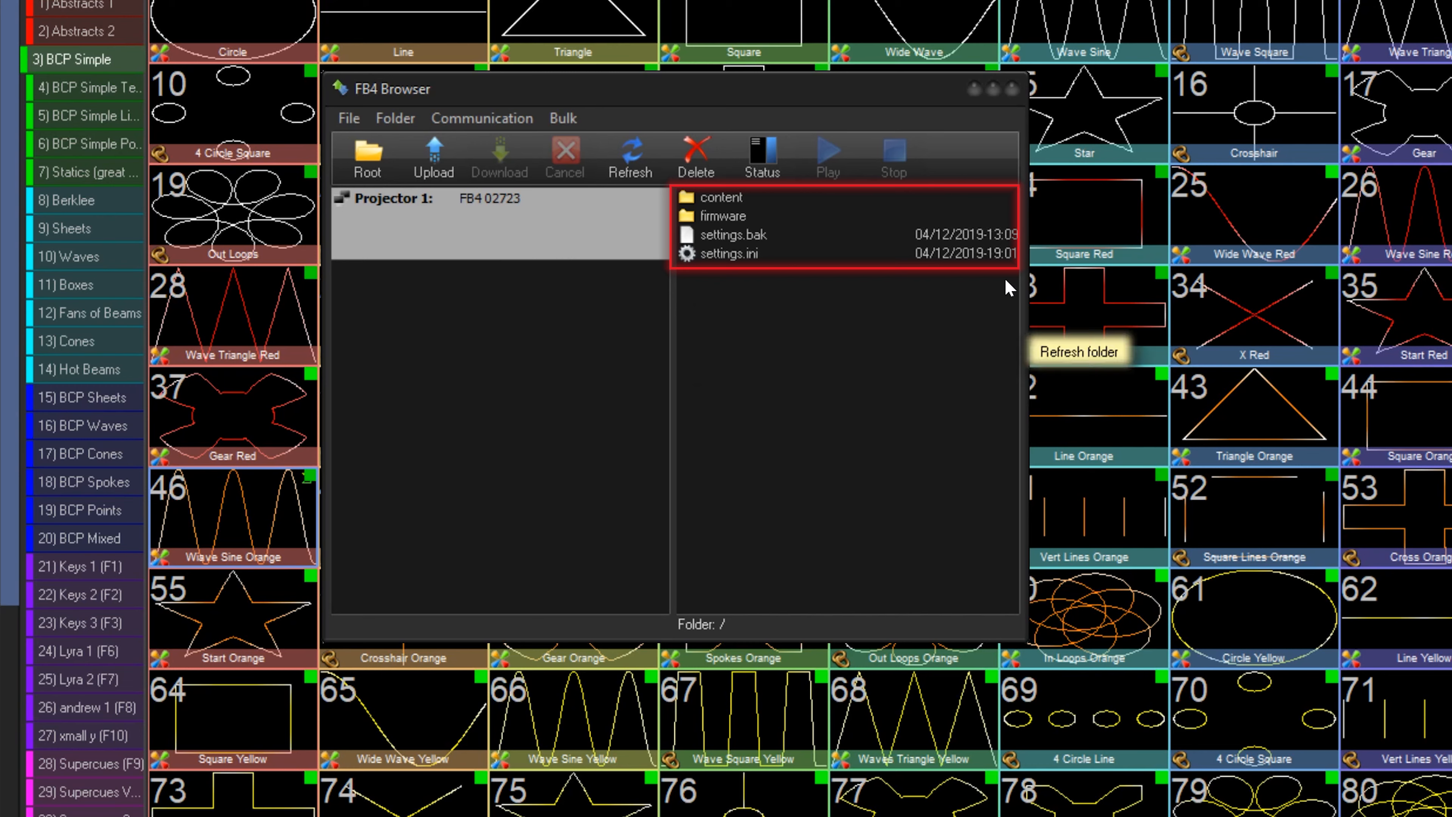
pyautogui.moveTo(825, 211)
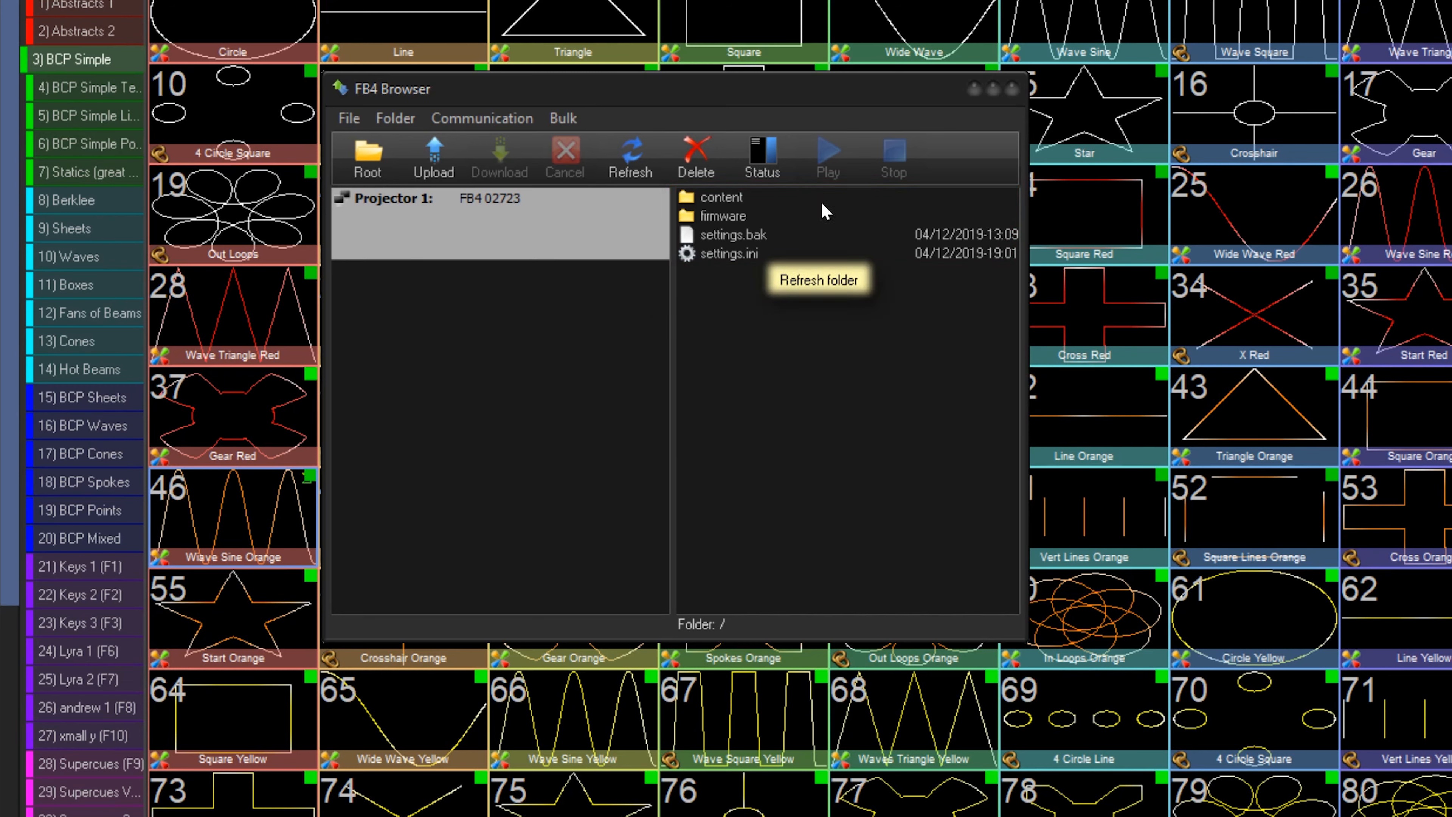
pyautogui.moveTo(869, 223)
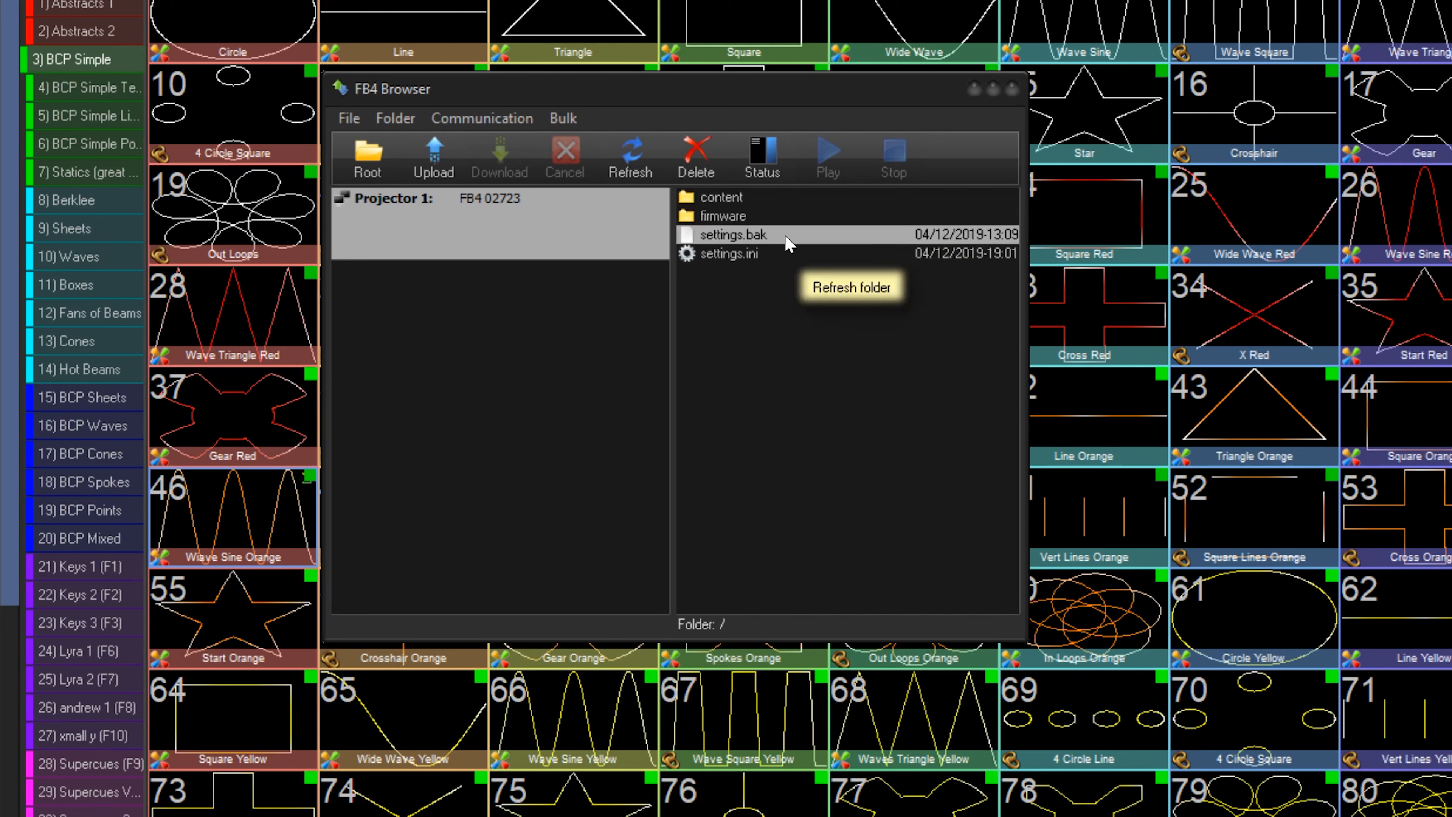
pyautogui.moveTo(808, 259)
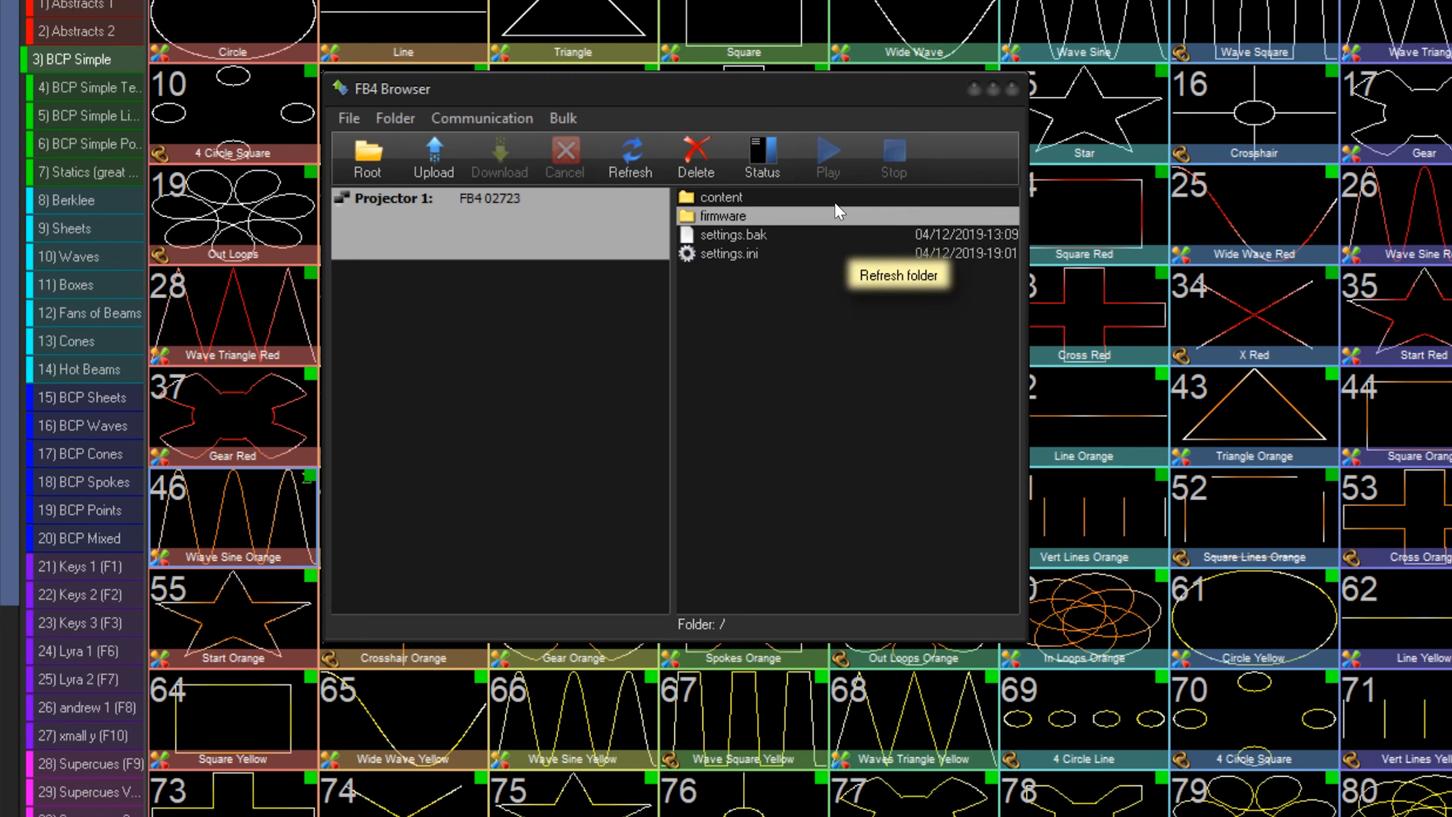
pyautogui.moveTo(621, 310)
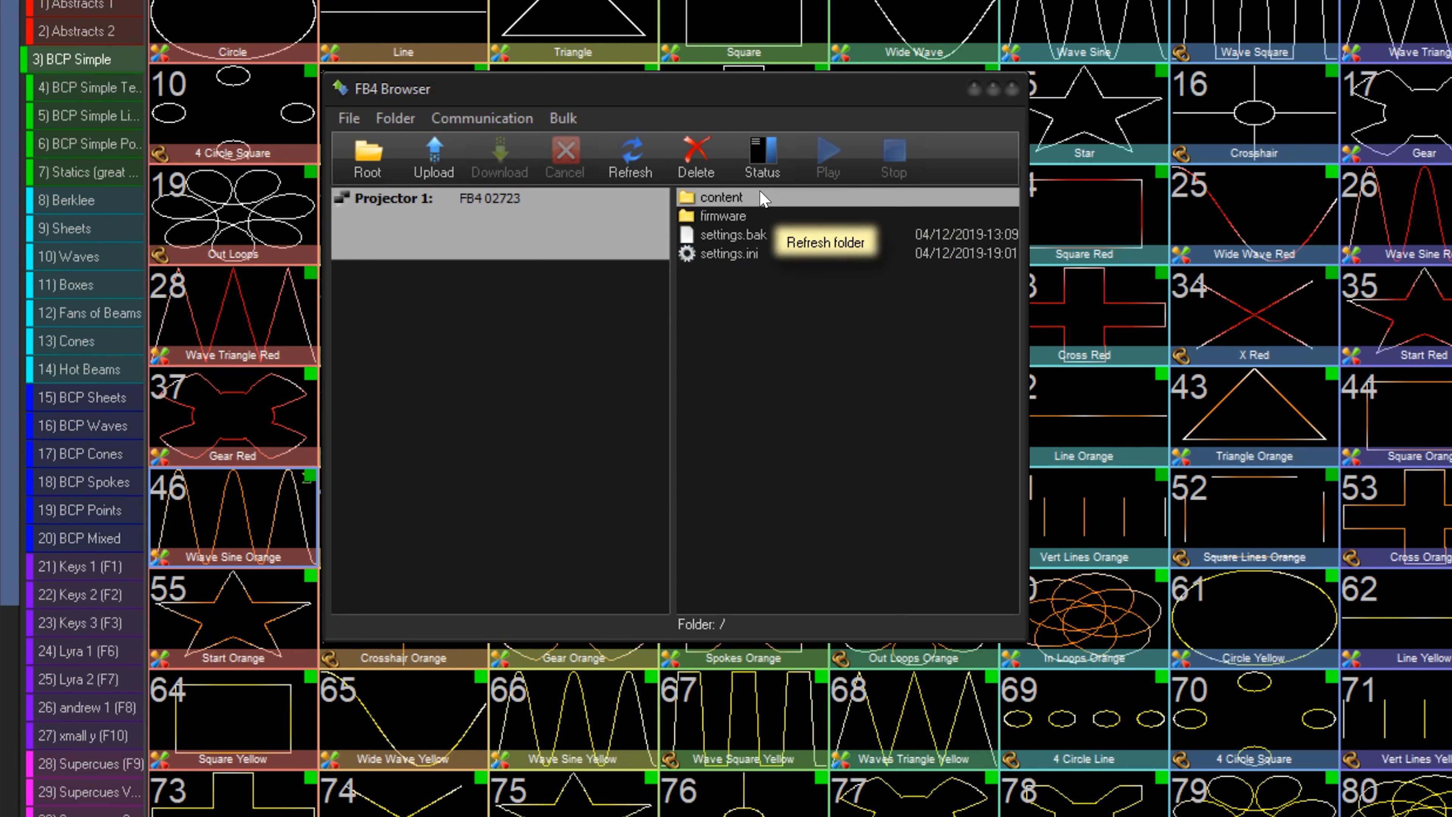
# - Navigate into content/timecode on the card, showing its 001.FB4Animation file
pyautogui.doubleClick(723, 197)
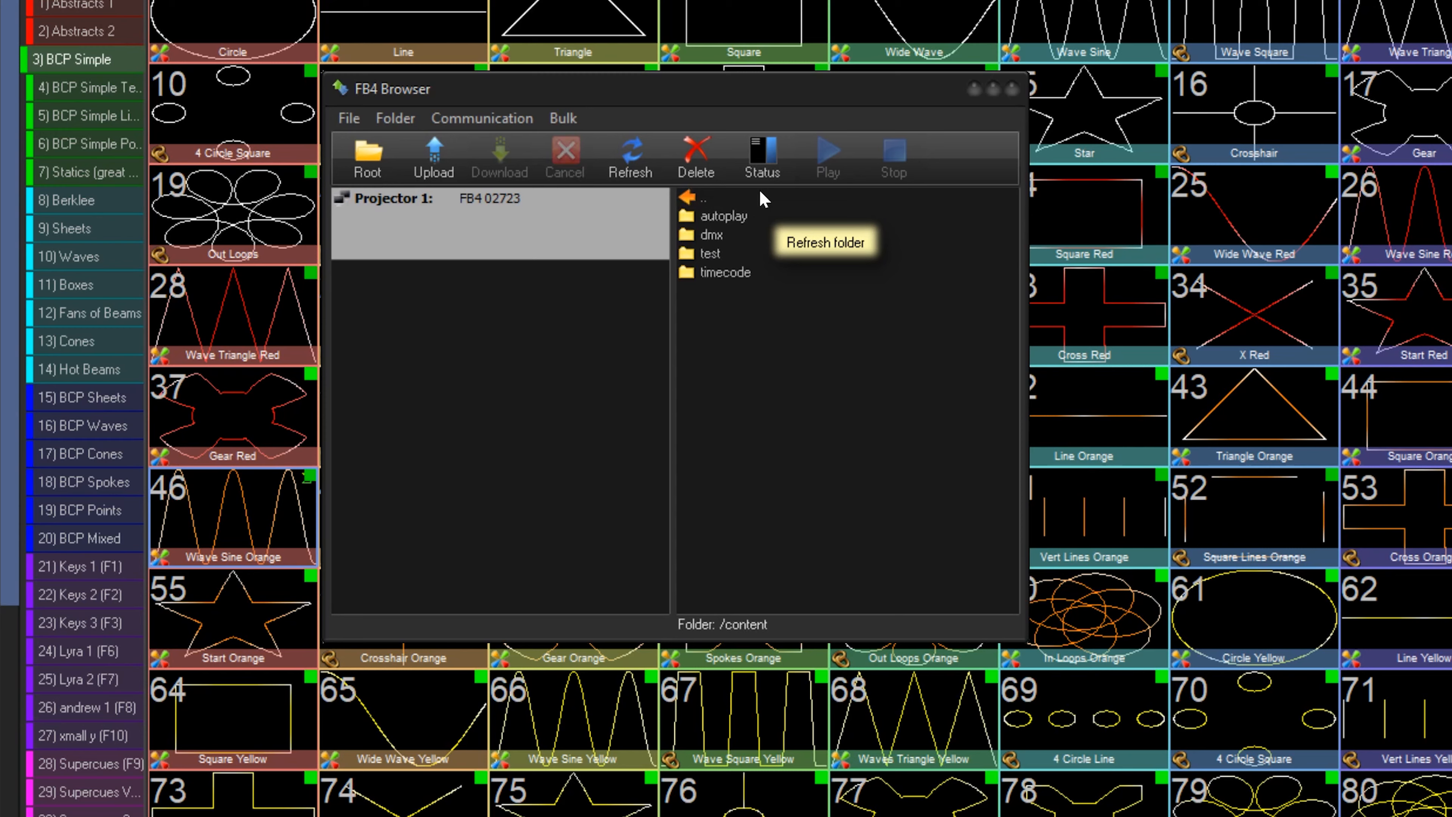
pyautogui.doubleClick(714, 234)
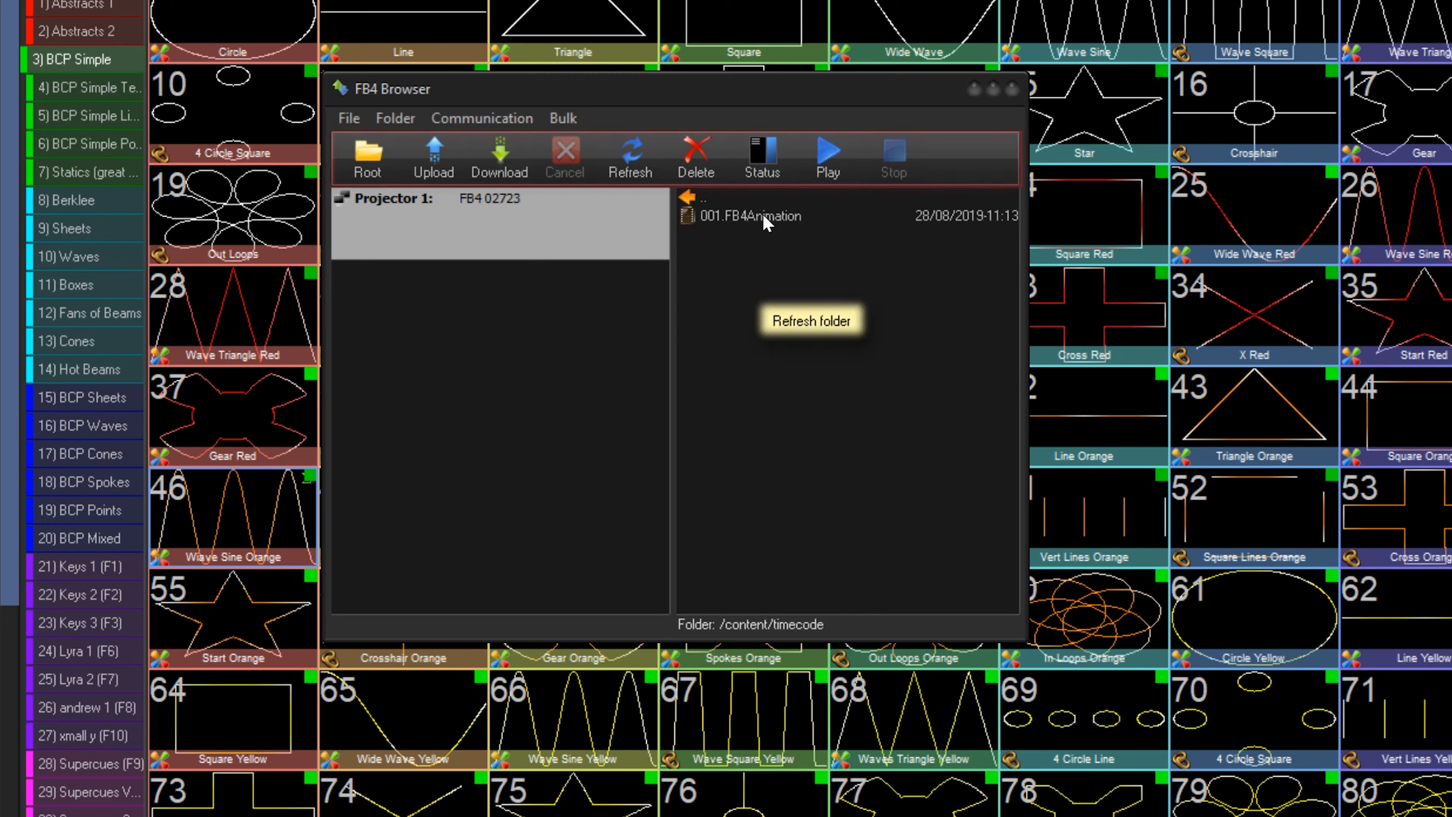
pyautogui.click(368, 156)
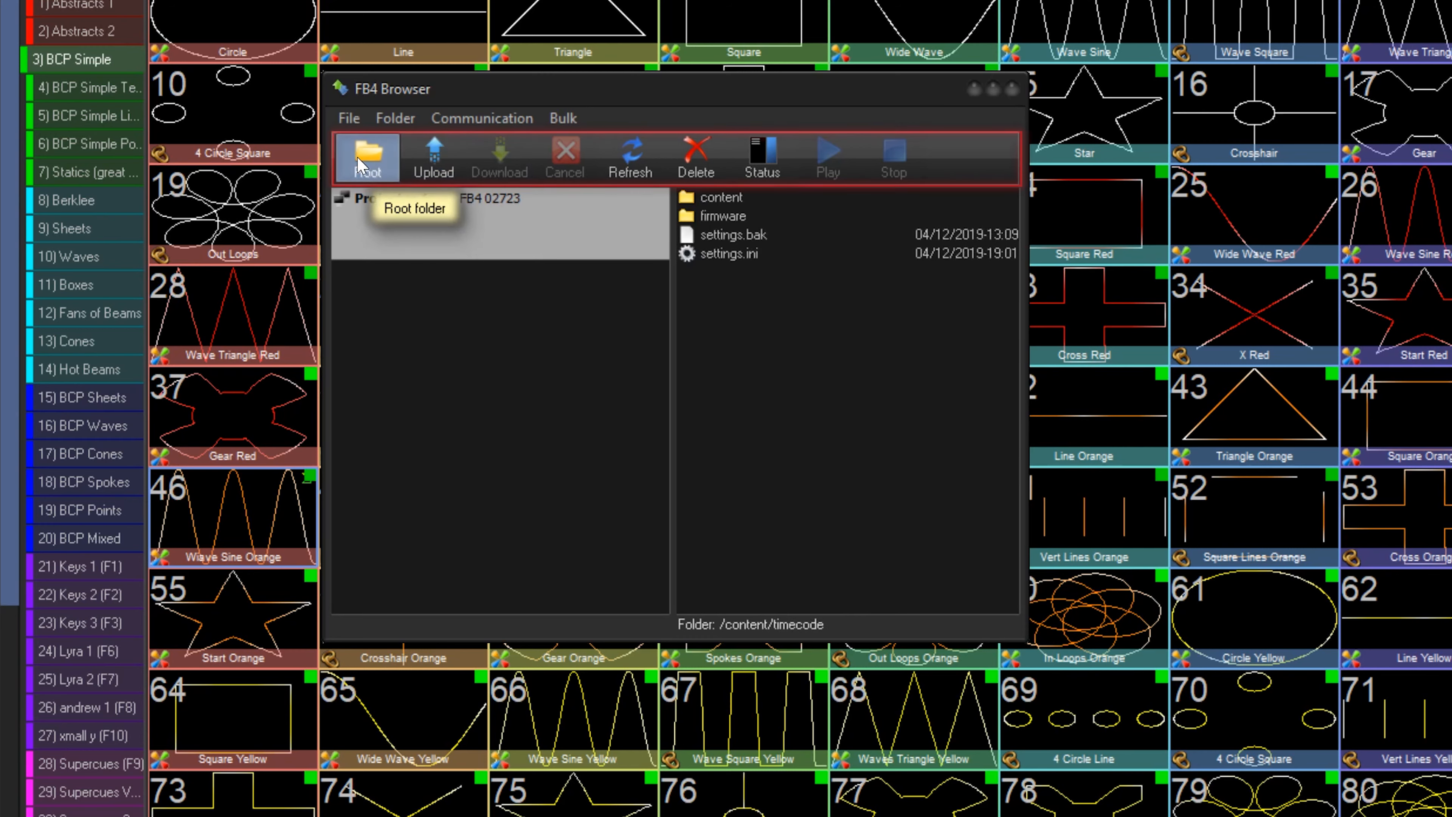
pyautogui.click(367, 156)
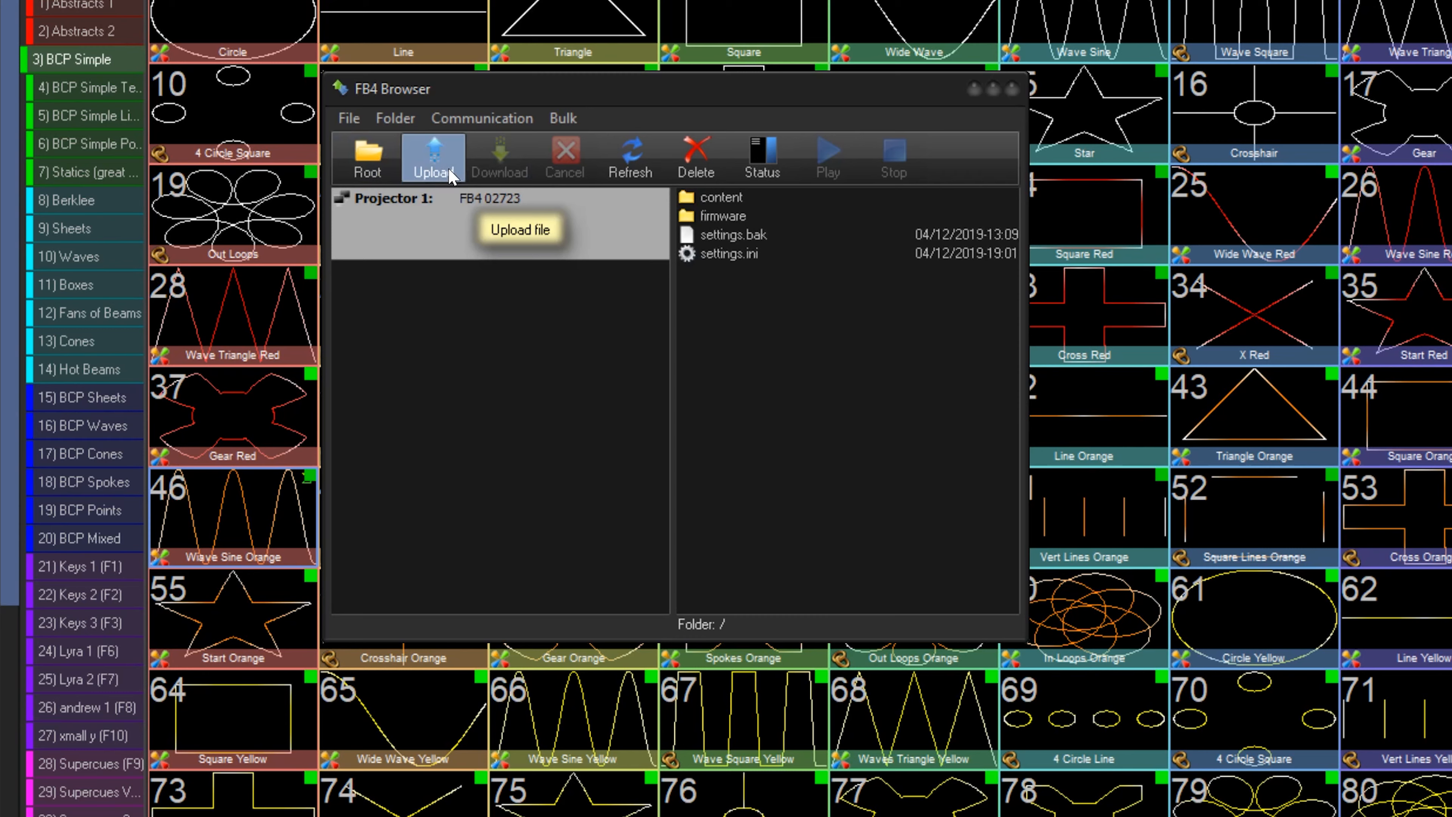
pyautogui.moveTo(565, 162)
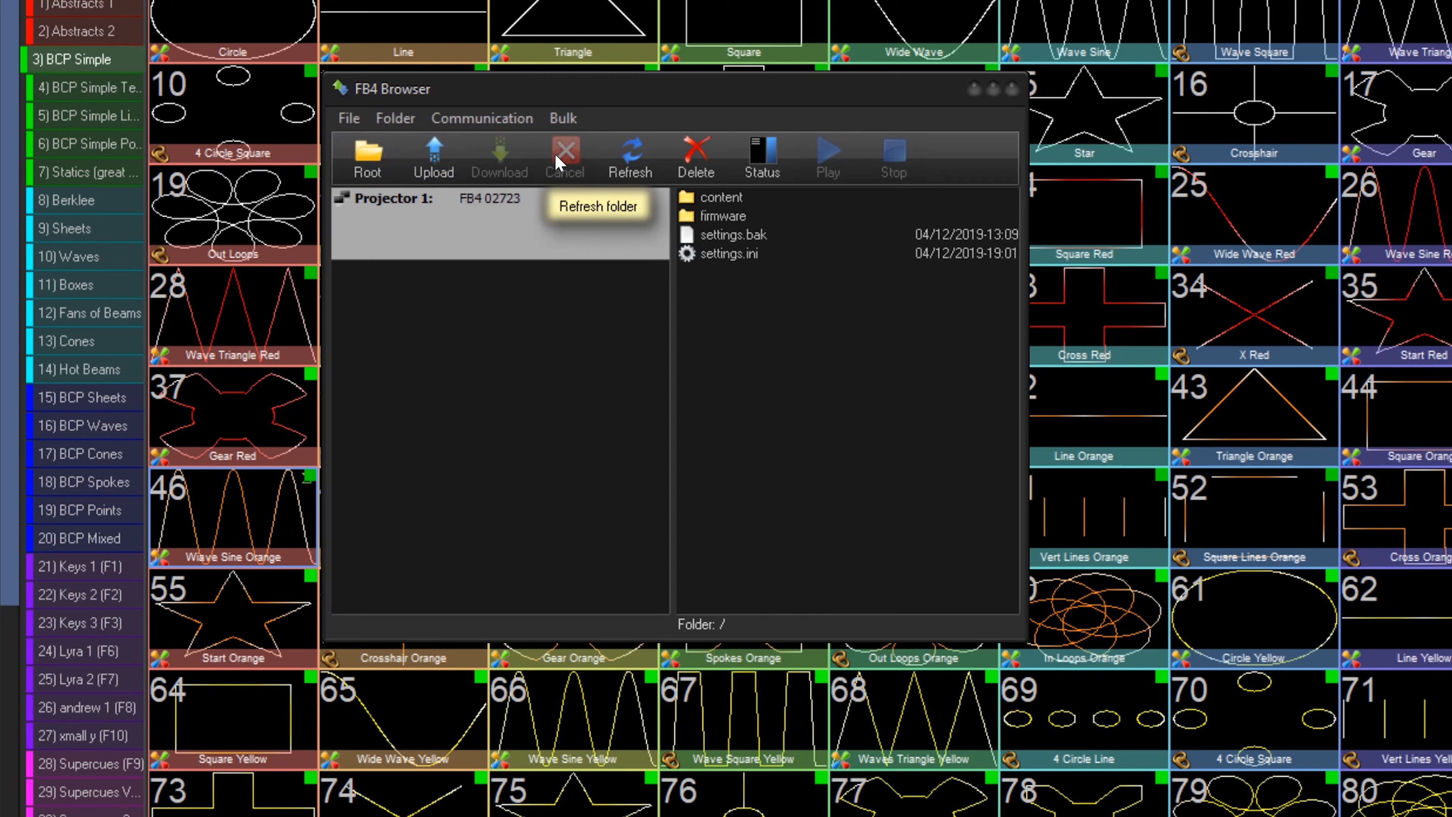
pyautogui.moveTo(631, 157)
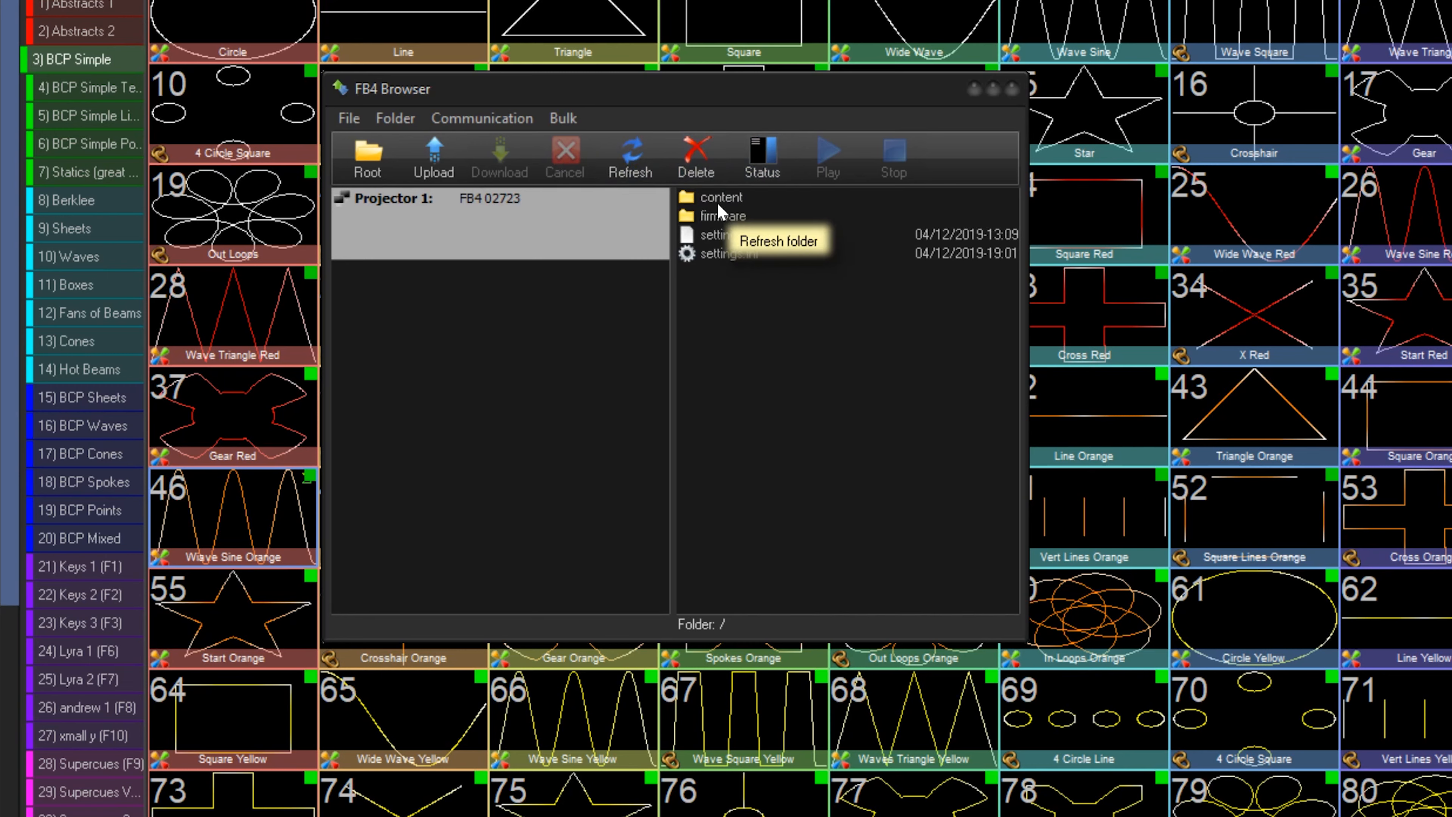
pyautogui.click(762, 157)
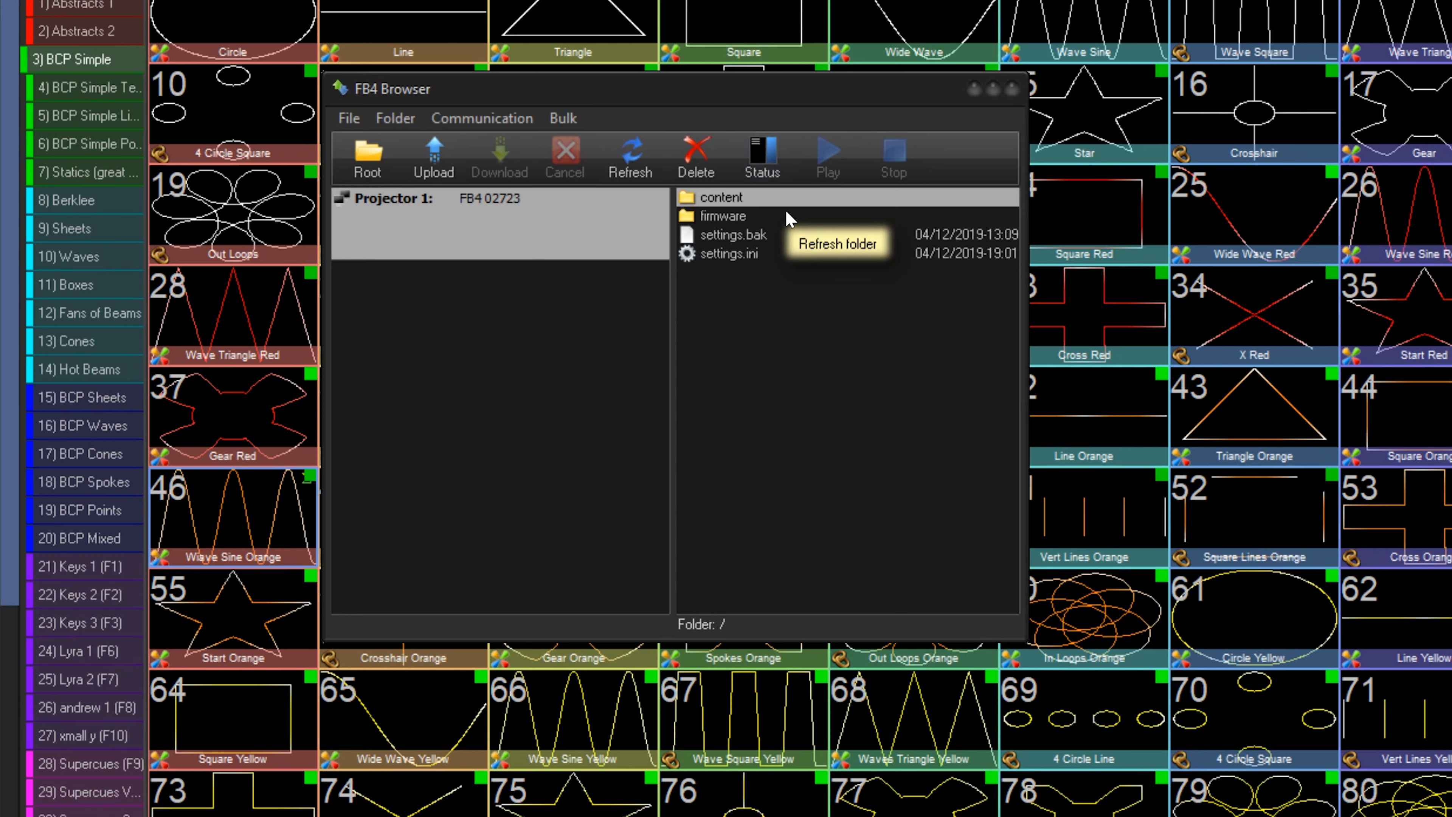
pyautogui.doubleClick(719, 196)
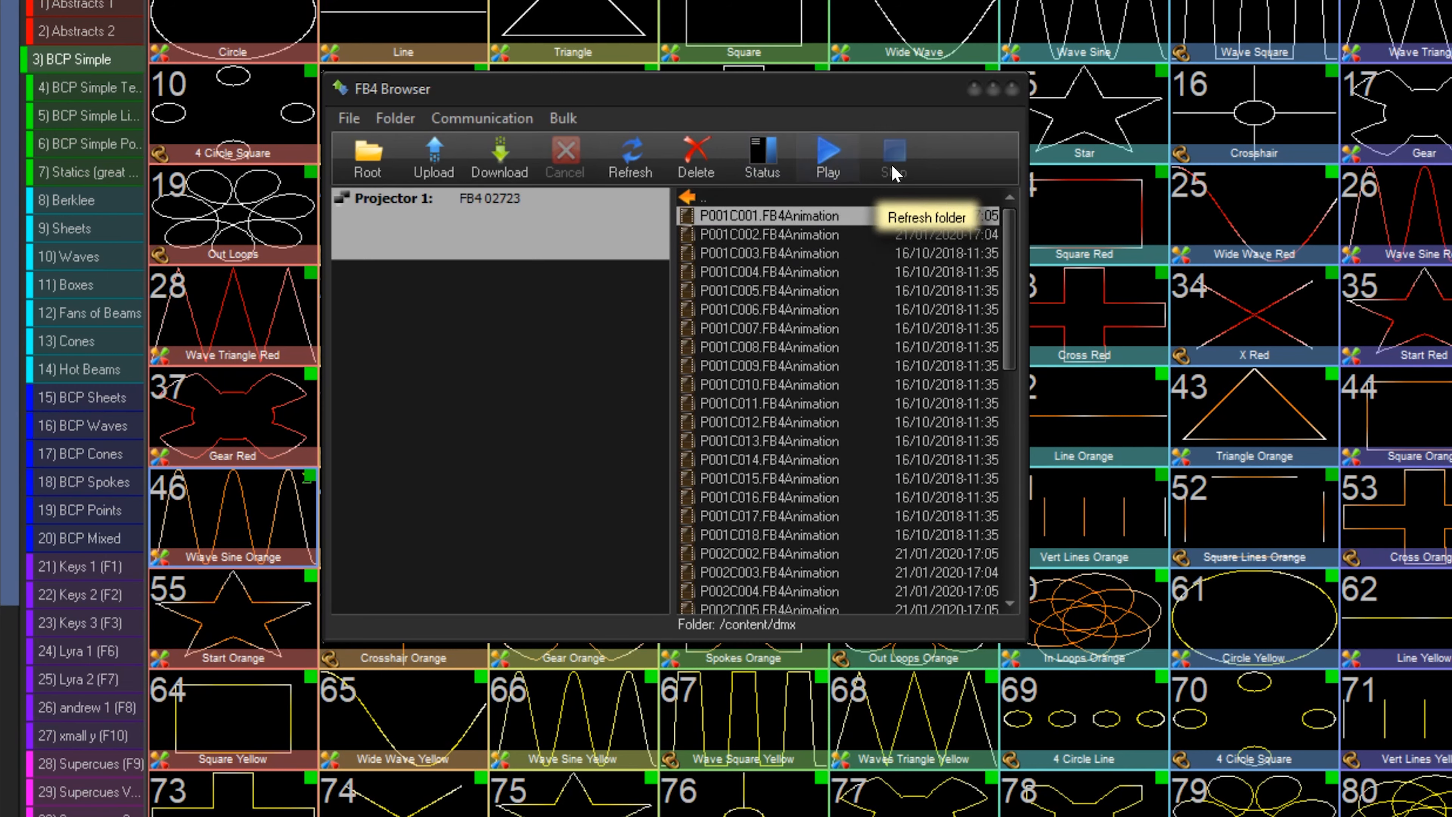
pyautogui.moveTo(433, 158)
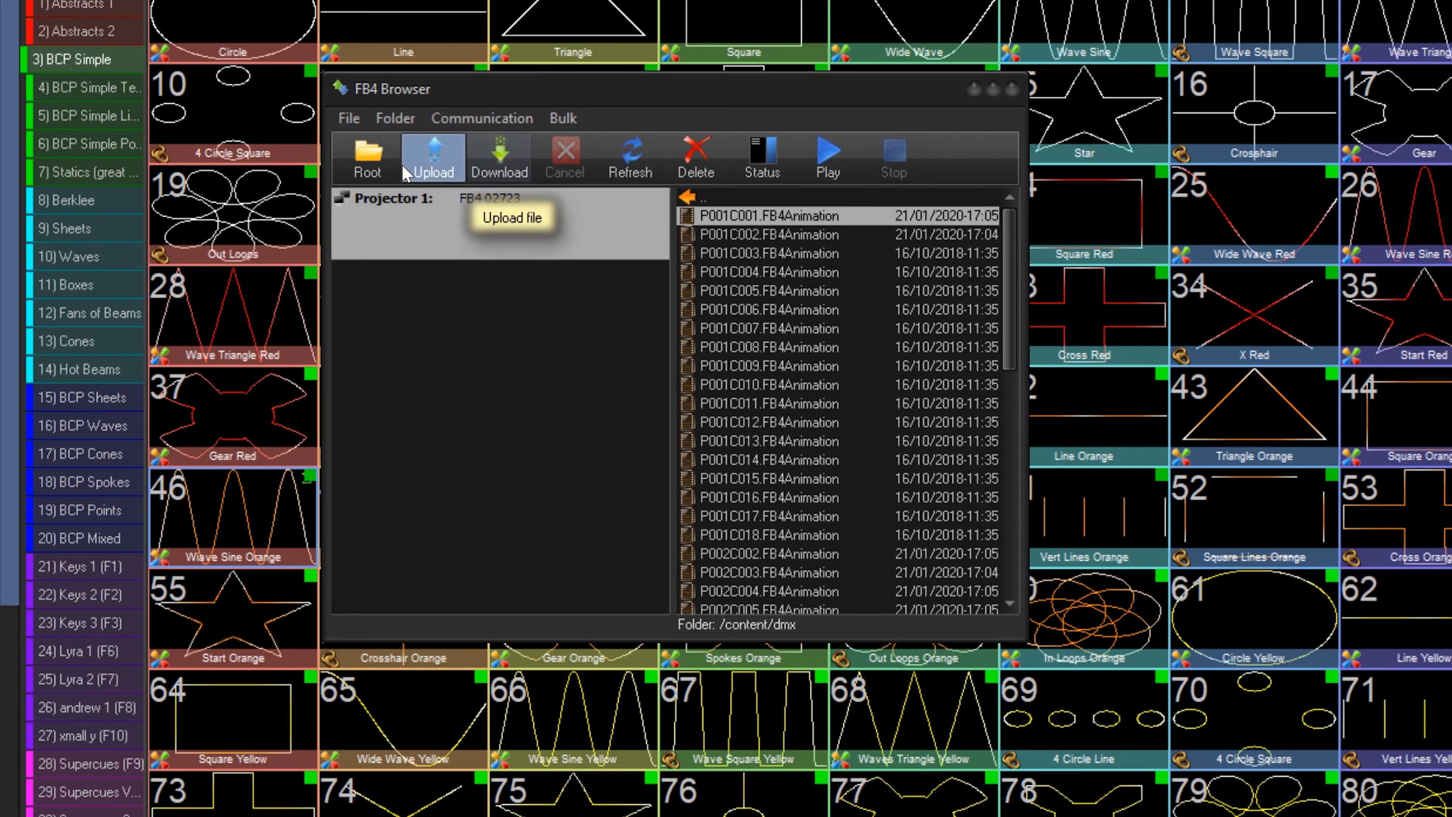
pyautogui.click(368, 157)
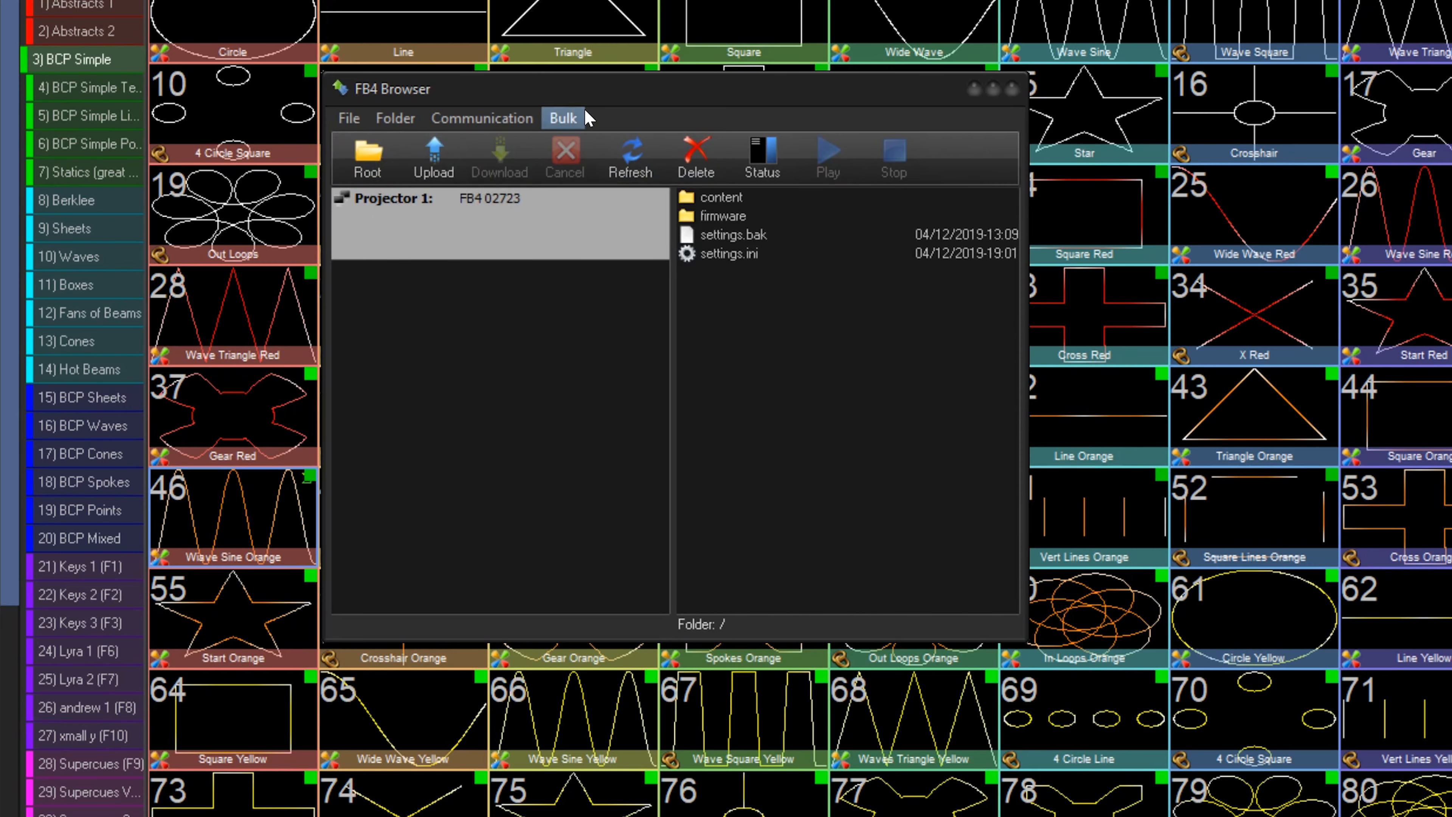
# - Review the Folder and Communication menus, pause the FB4, refresh the listing, and show the Bulk menu
pyautogui.click(395, 118)
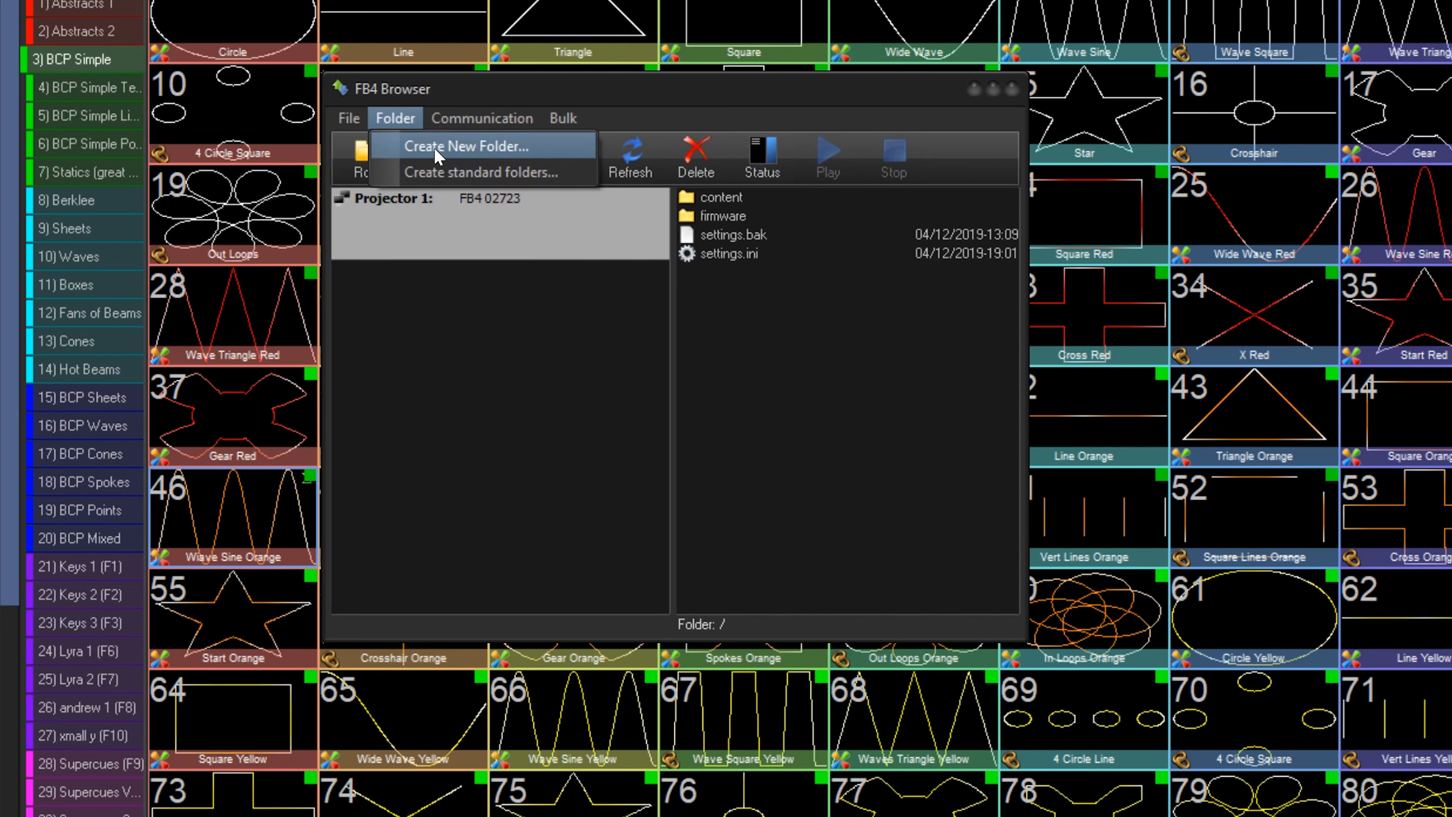
pyautogui.click(481, 118)
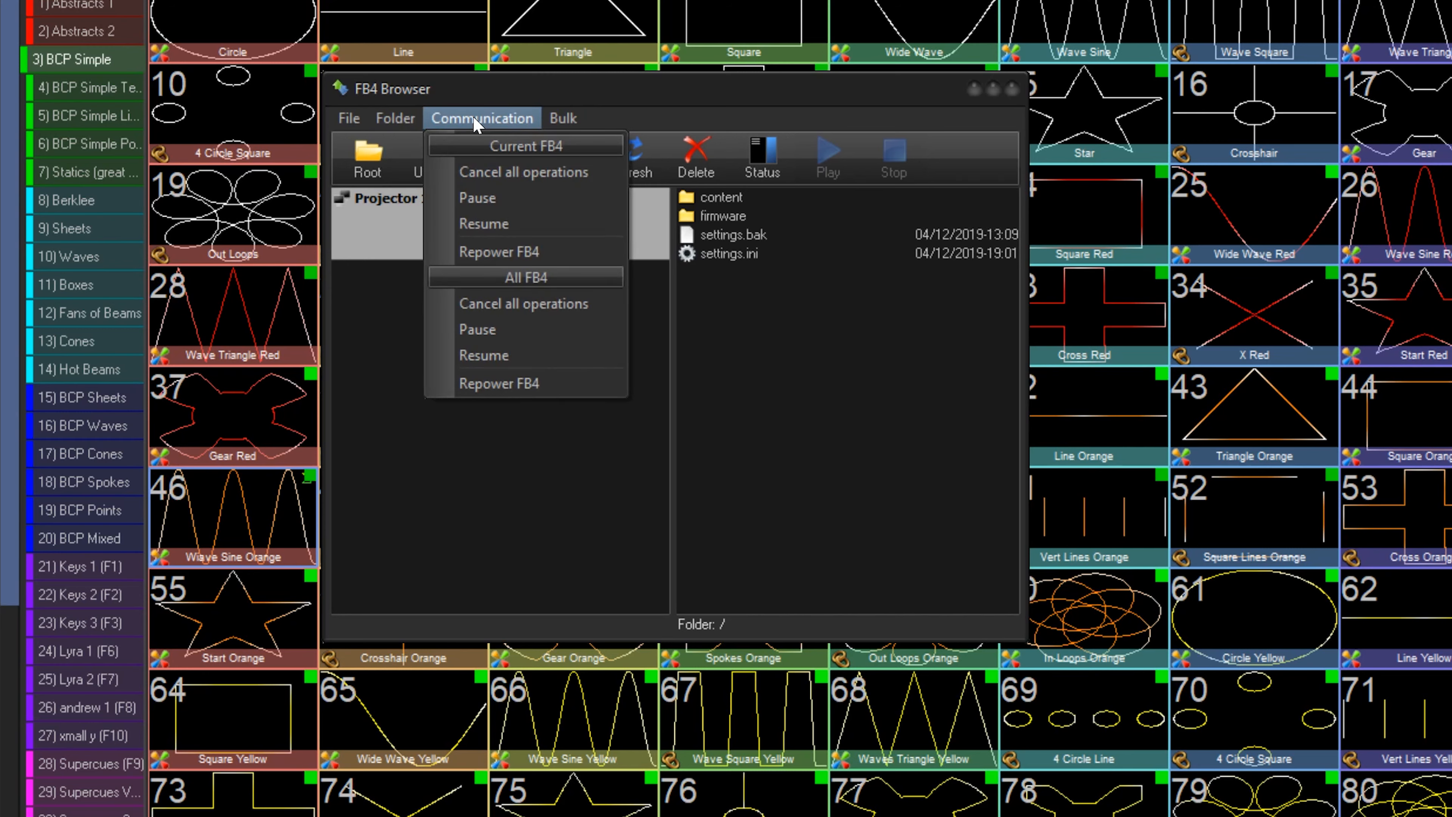
pyautogui.moveTo(477, 197)
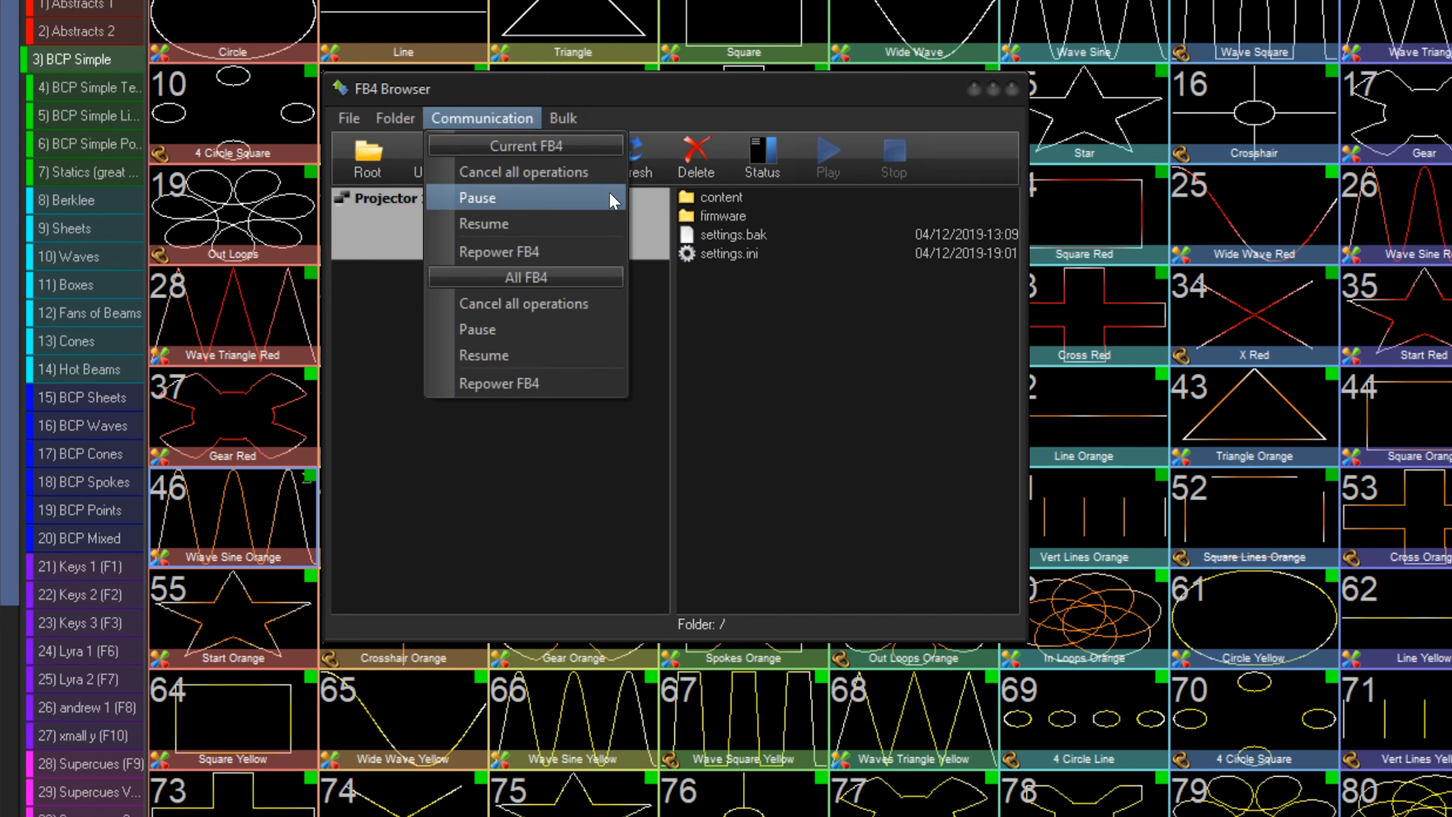
pyautogui.moveTo(524, 251)
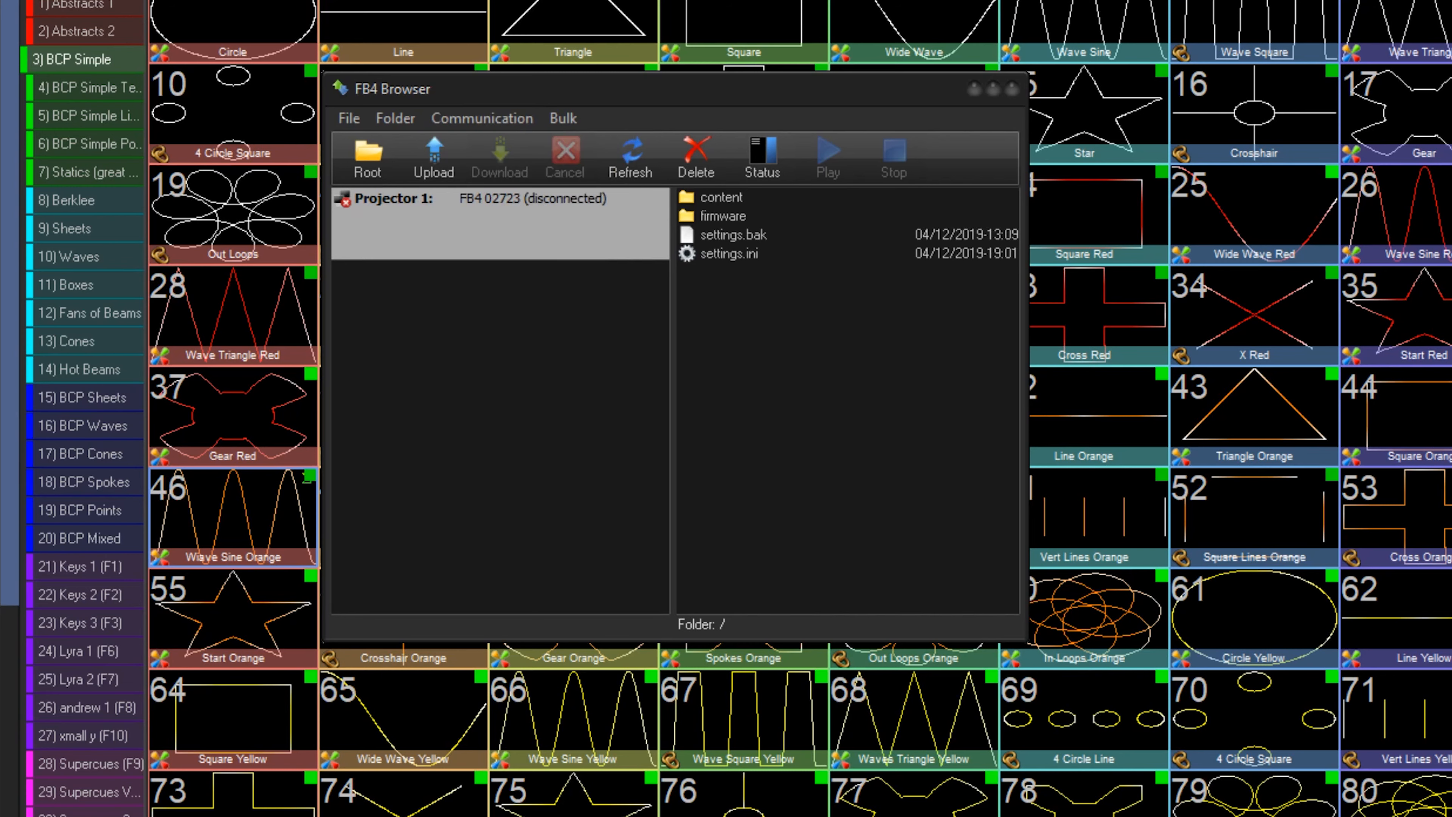
pyautogui.click(481, 118)
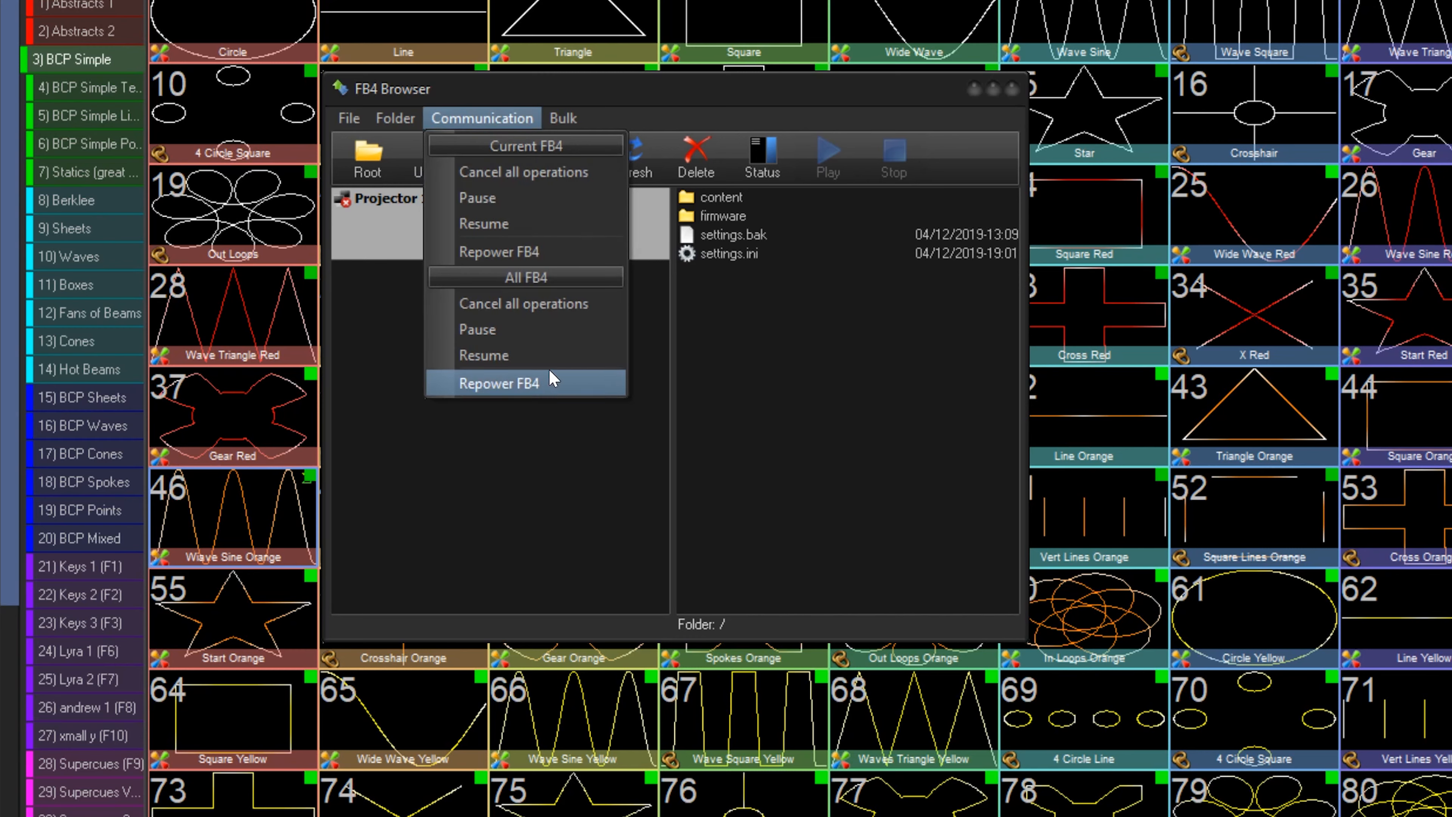
pyautogui.moveTo(578, 355)
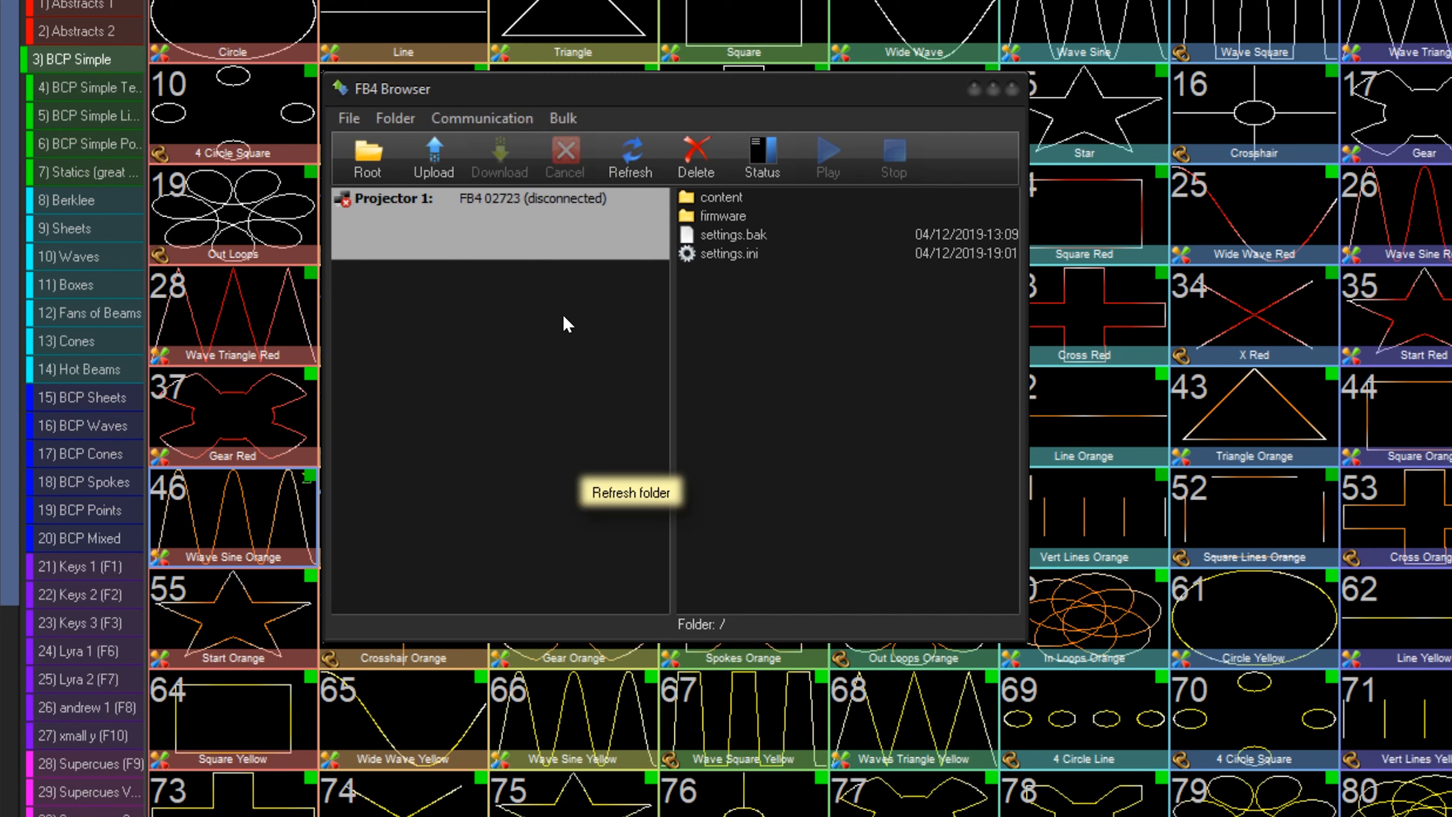
pyautogui.moveTo(631, 157)
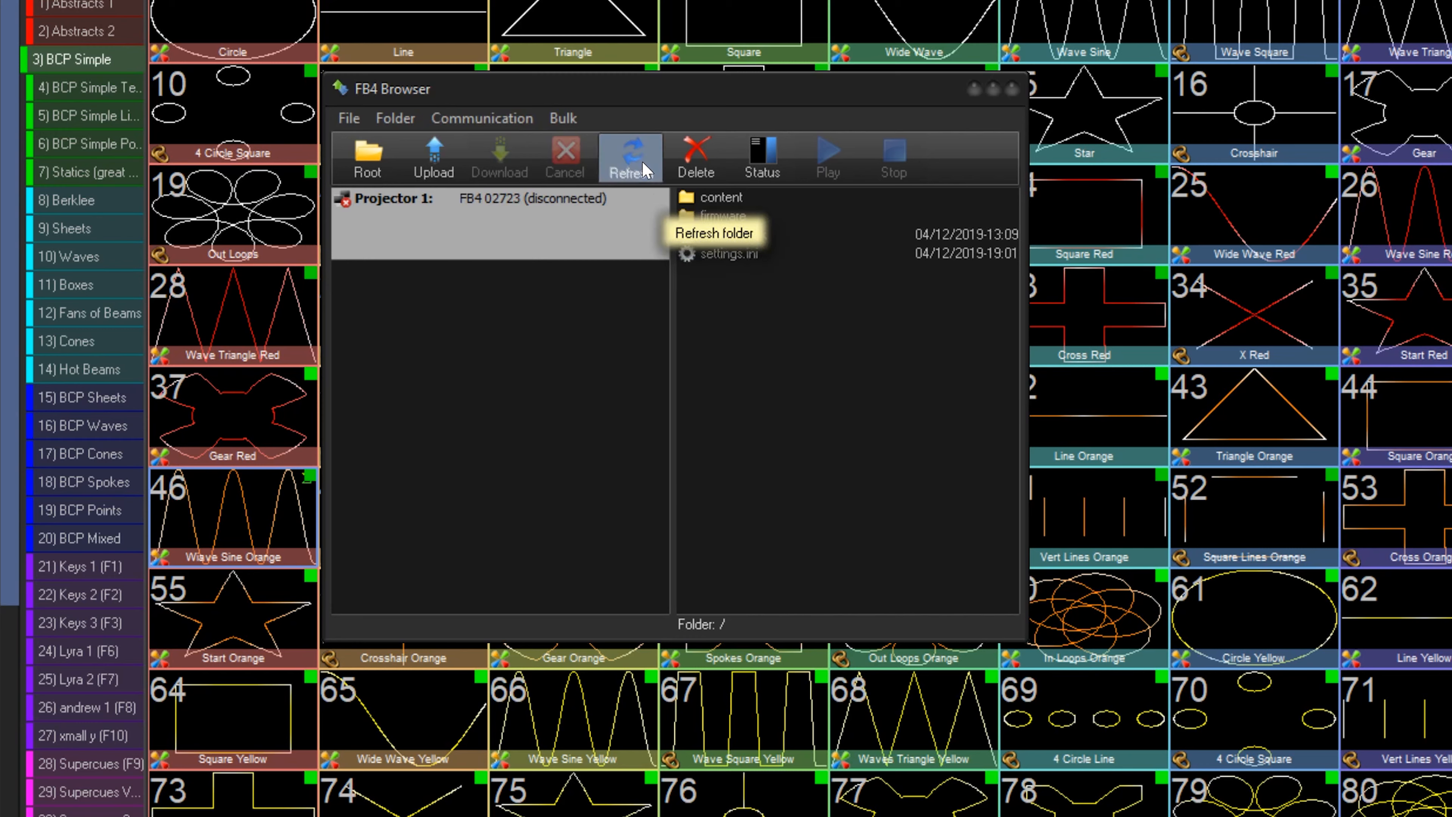
pyautogui.click(630, 156)
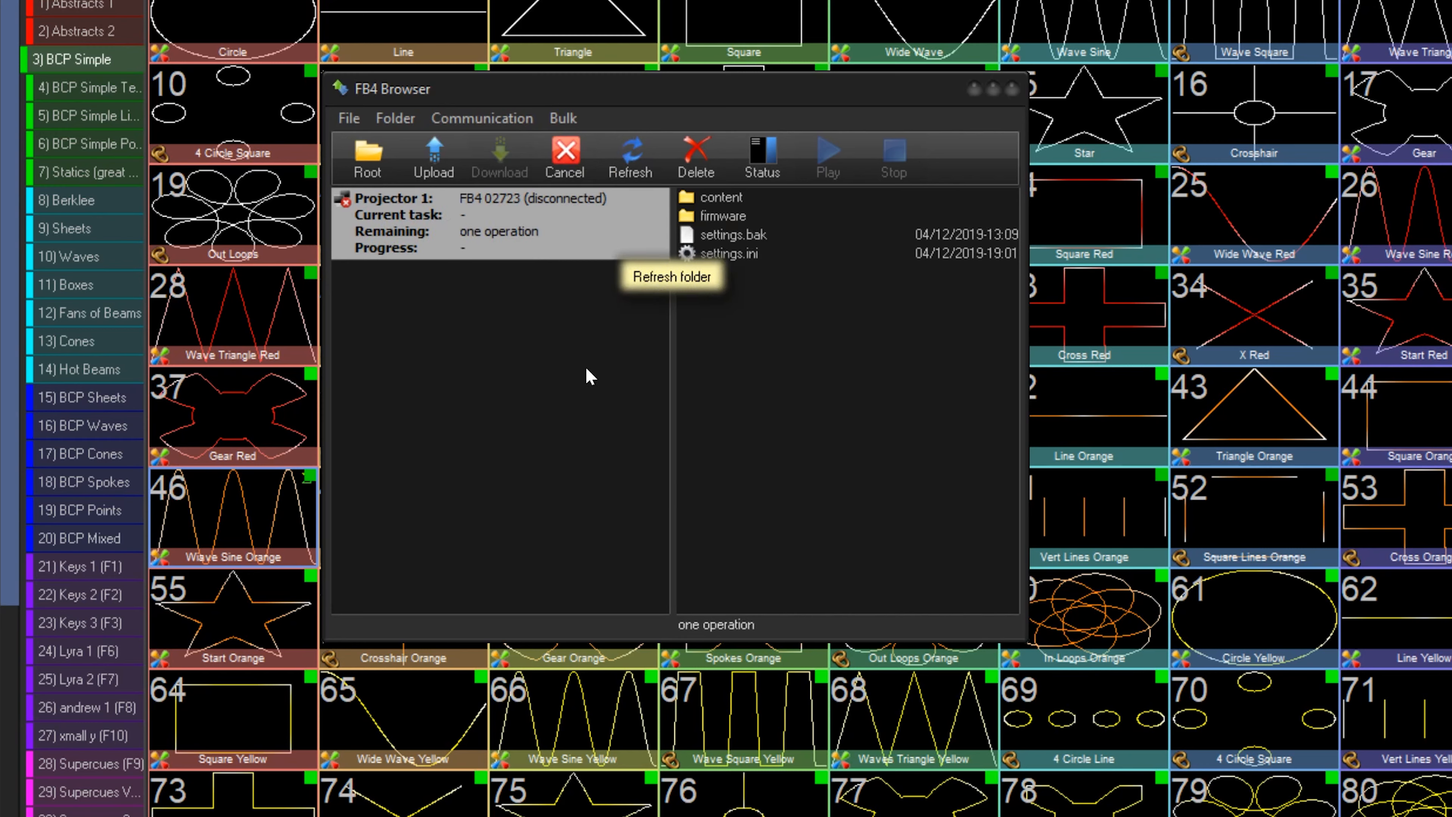
pyautogui.moveTo(540, 142)
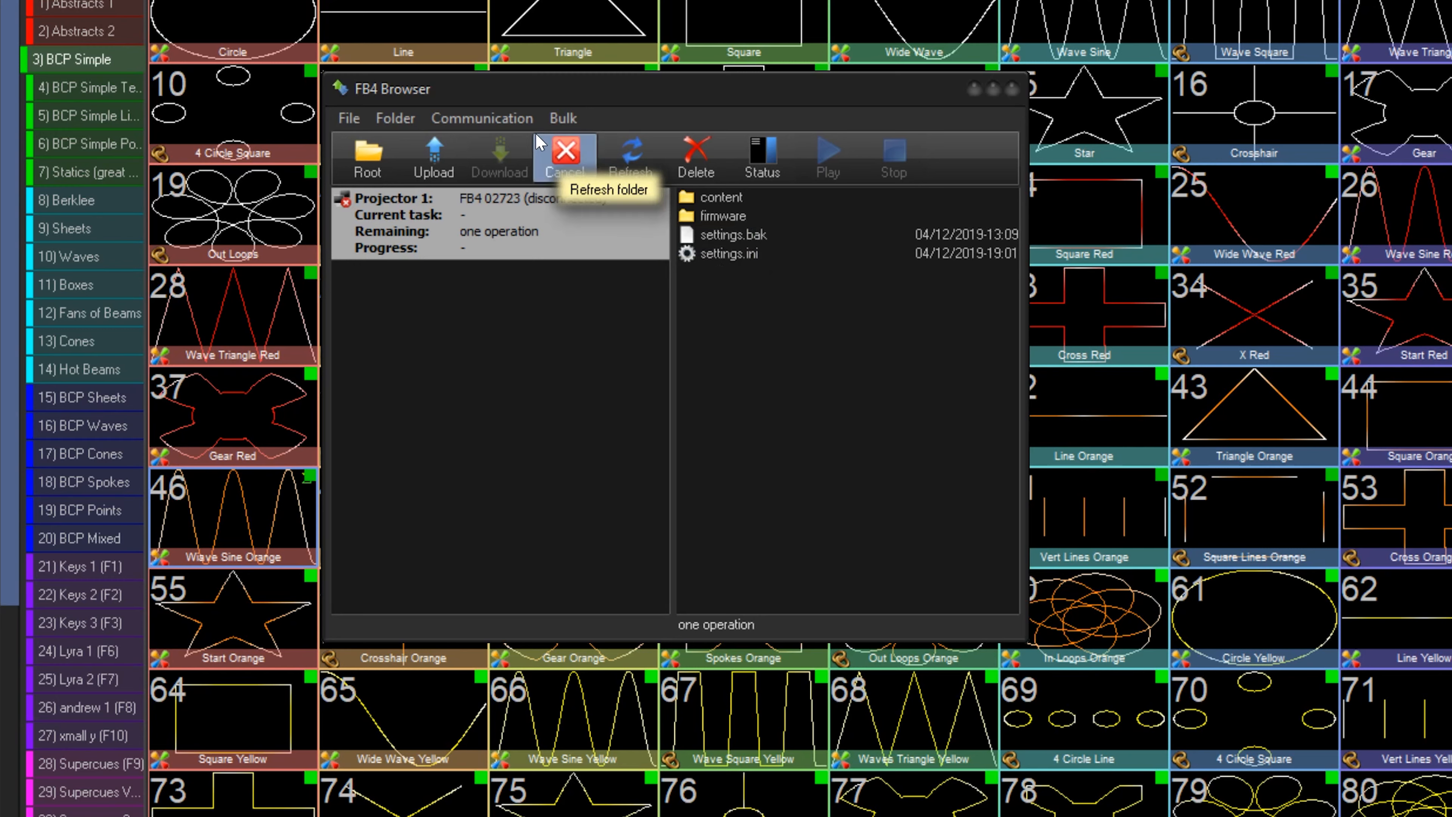
pyautogui.click(562, 118)
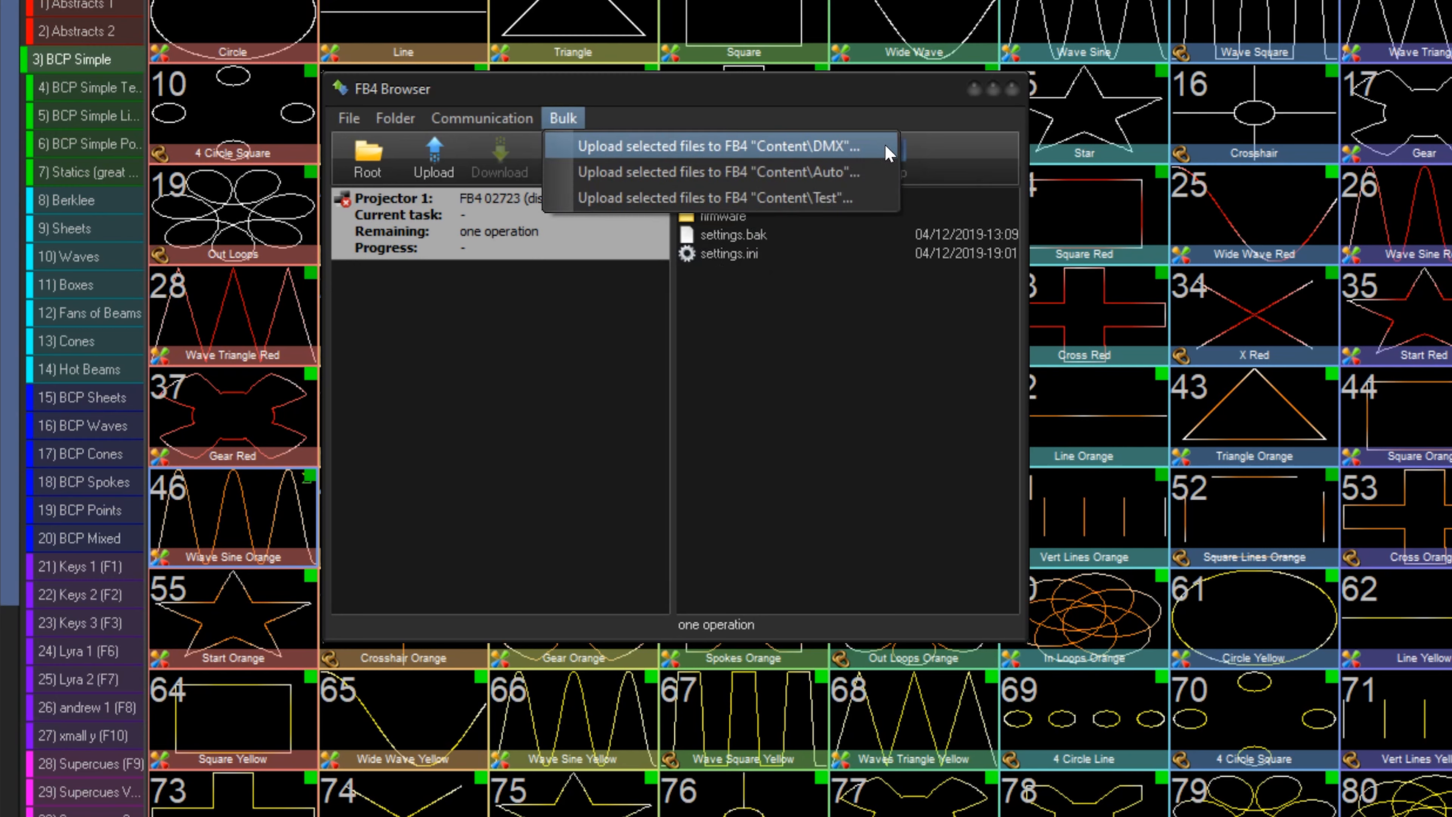